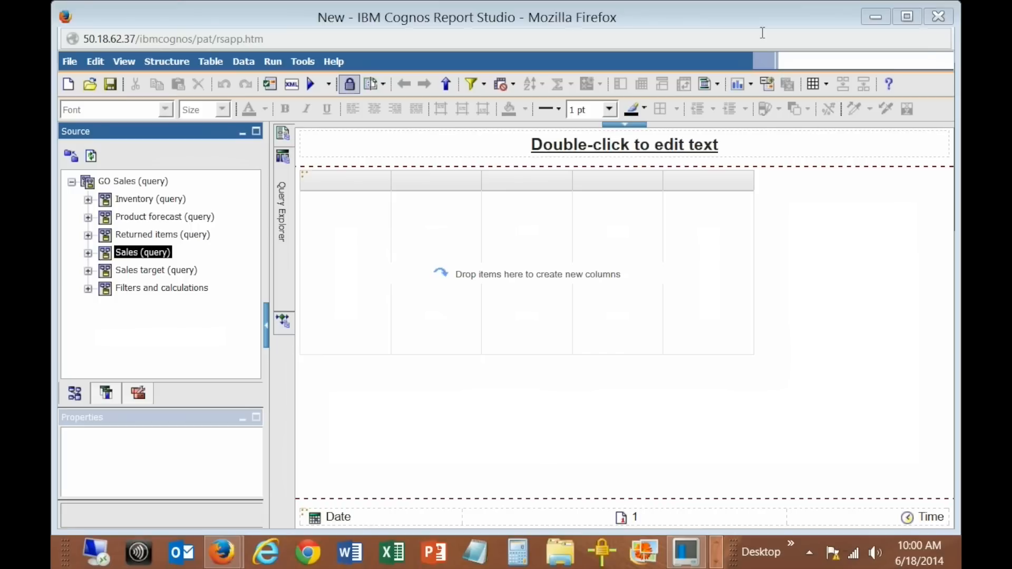
mouse_move(295, 206)
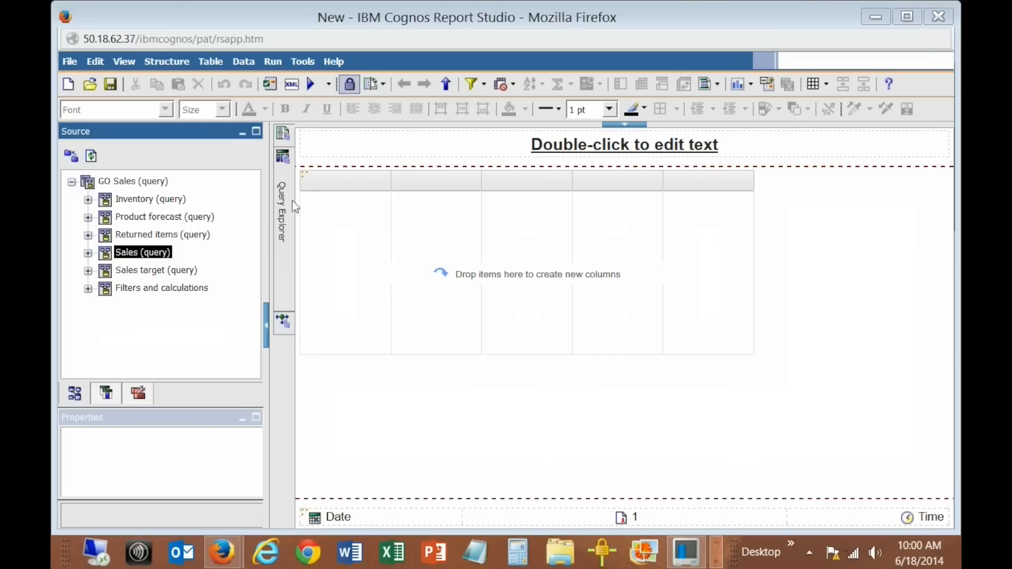
- Show Query1 in Query Explorer instead of the report page
left_click(283, 213)
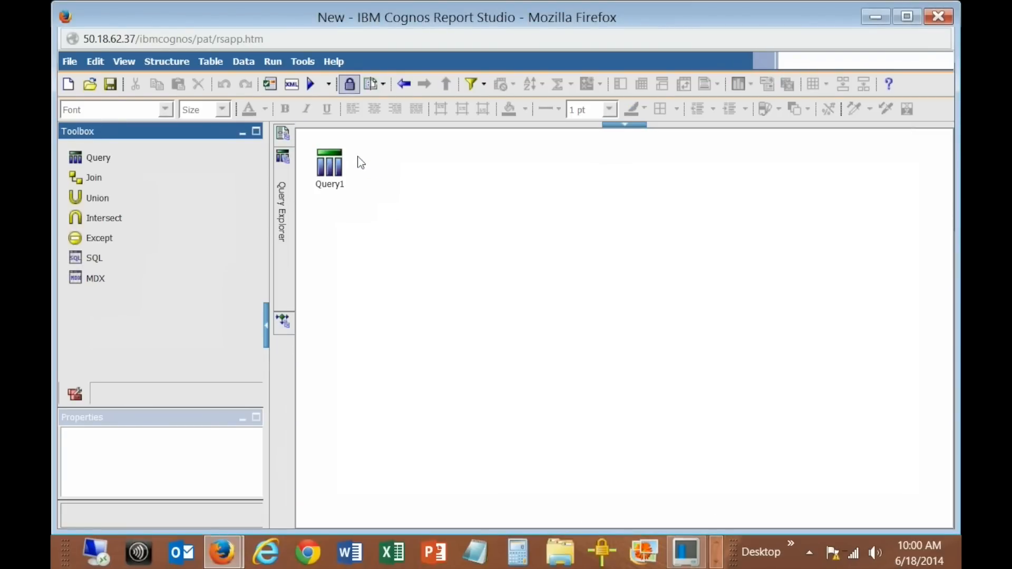
mouse_move(110, 185)
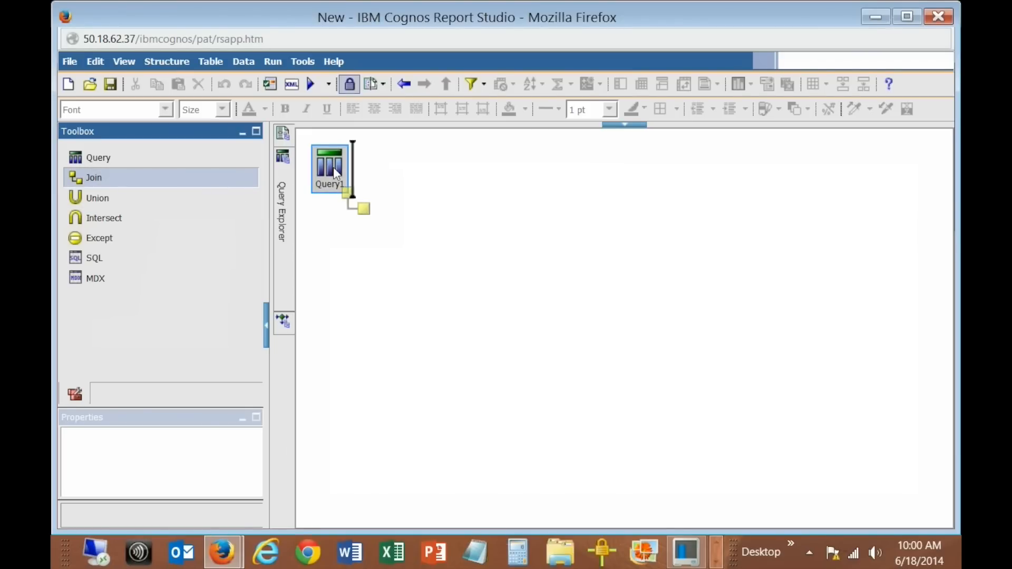
- Drag a Join onto Query1 so new Query2 and Query3 feed it, then select Query2
left_click_drag(93, 177, 394, 183)
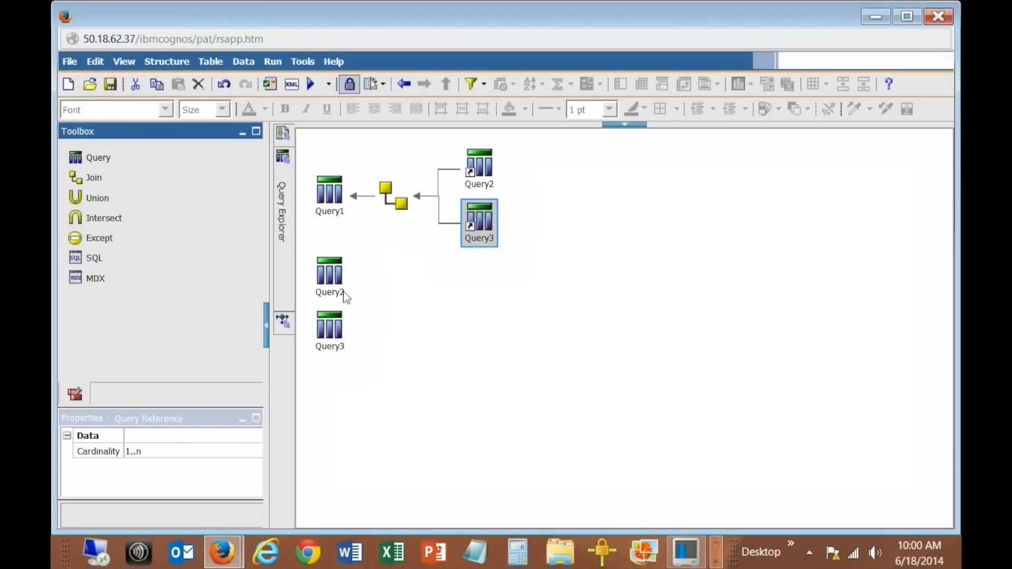
left_click(330, 275)
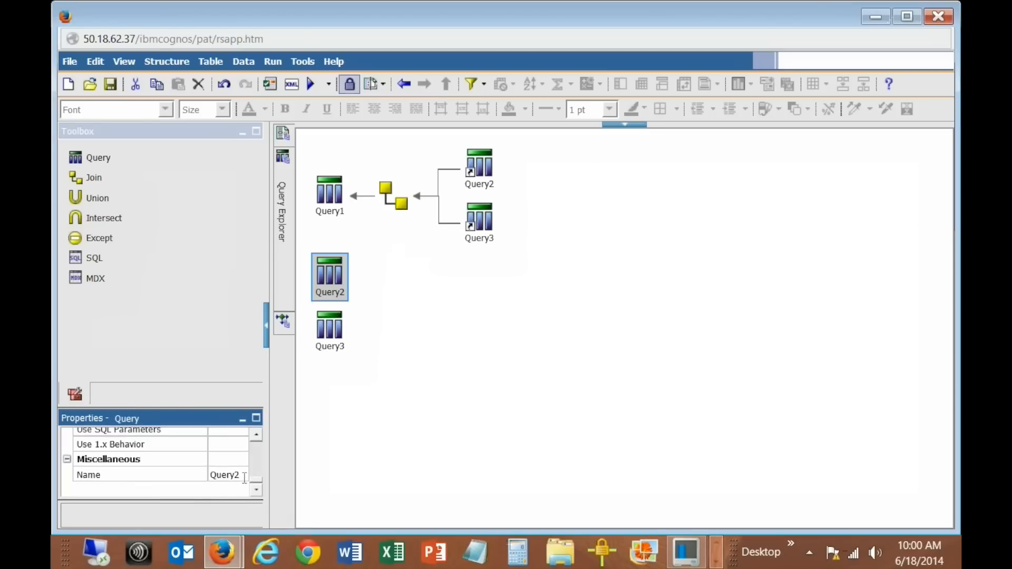
- Rename Query2 to Product and Query3 to Complete Orders
double_click(223, 474)
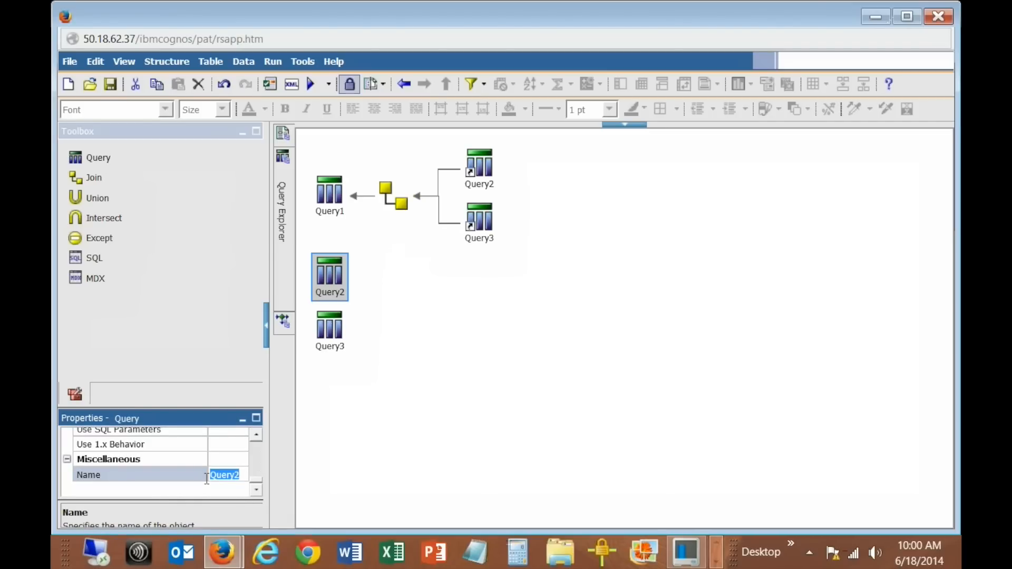
type("Product")
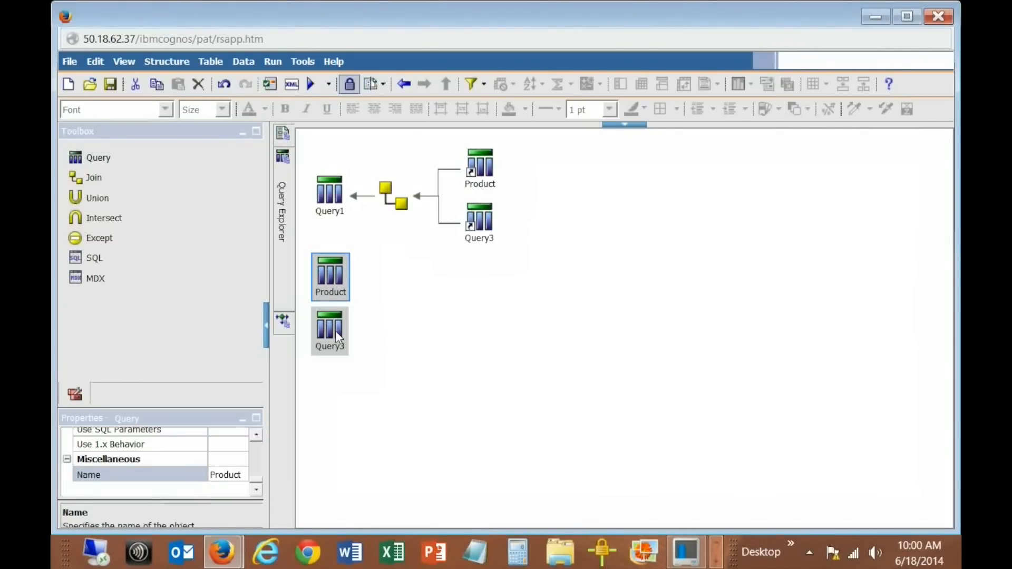
left_click(330, 330)
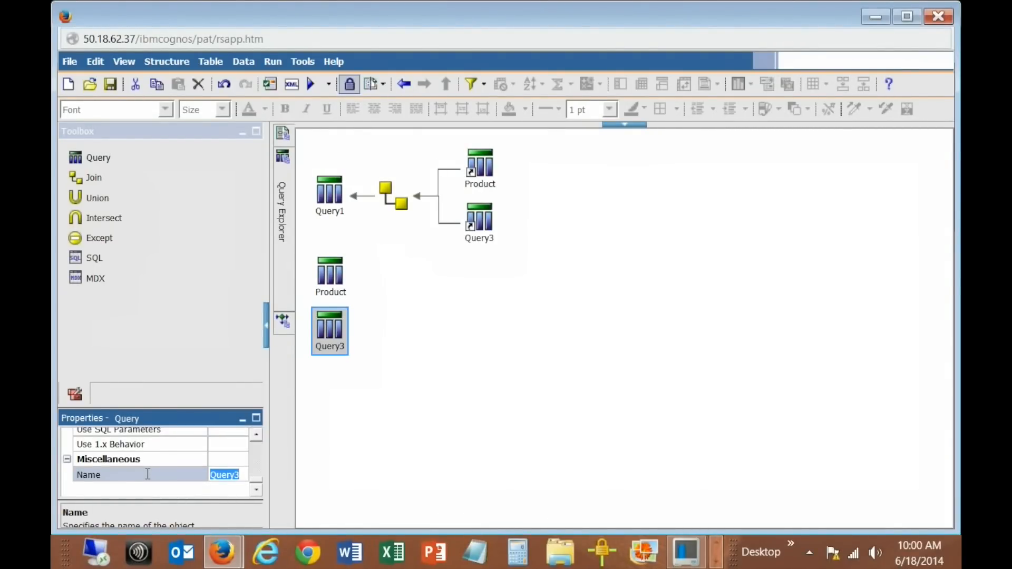
type("Complete")
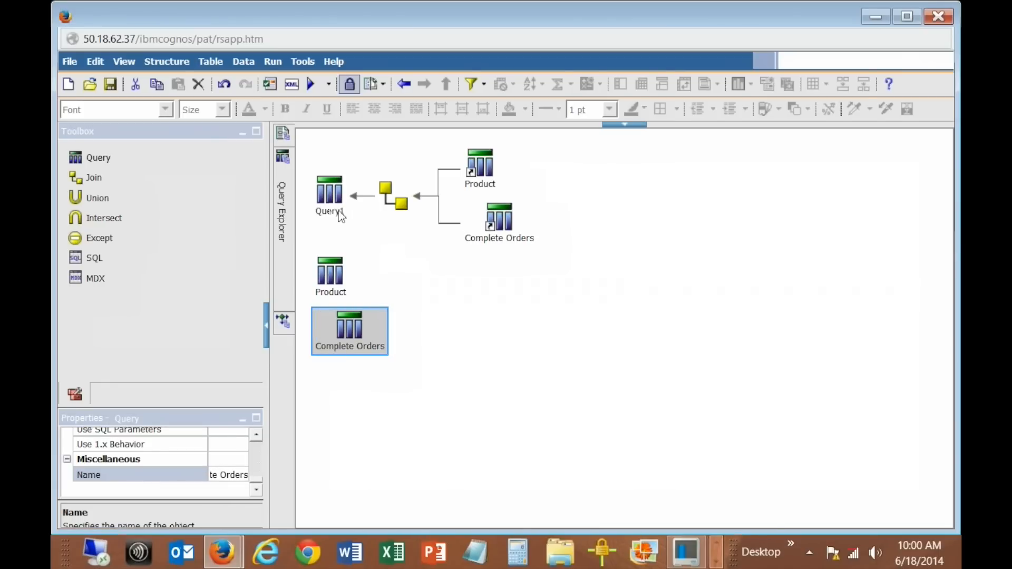
- Rename Query1 to Complete Orders with Product
left_click(330, 190)
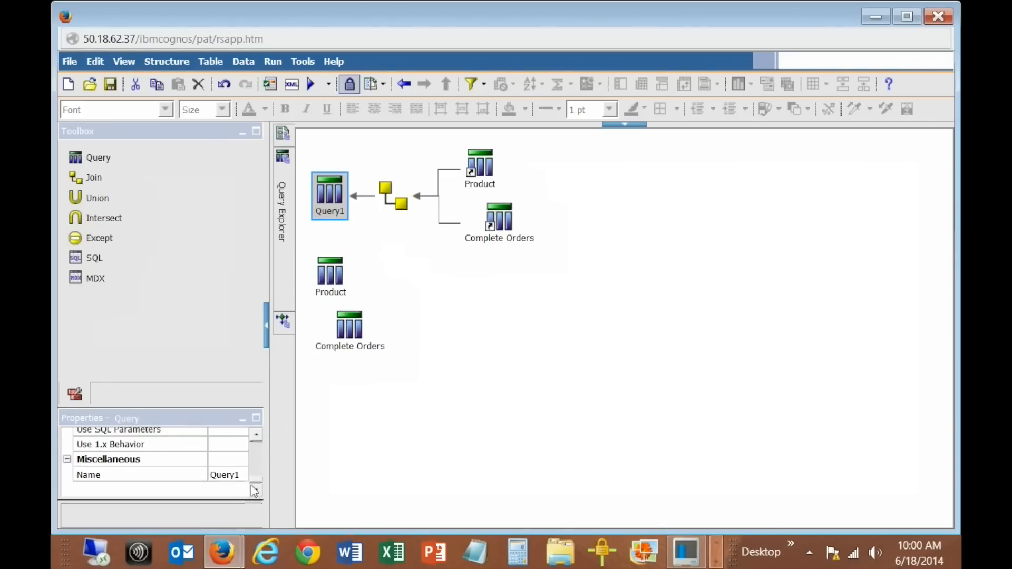
double_click(224, 474)
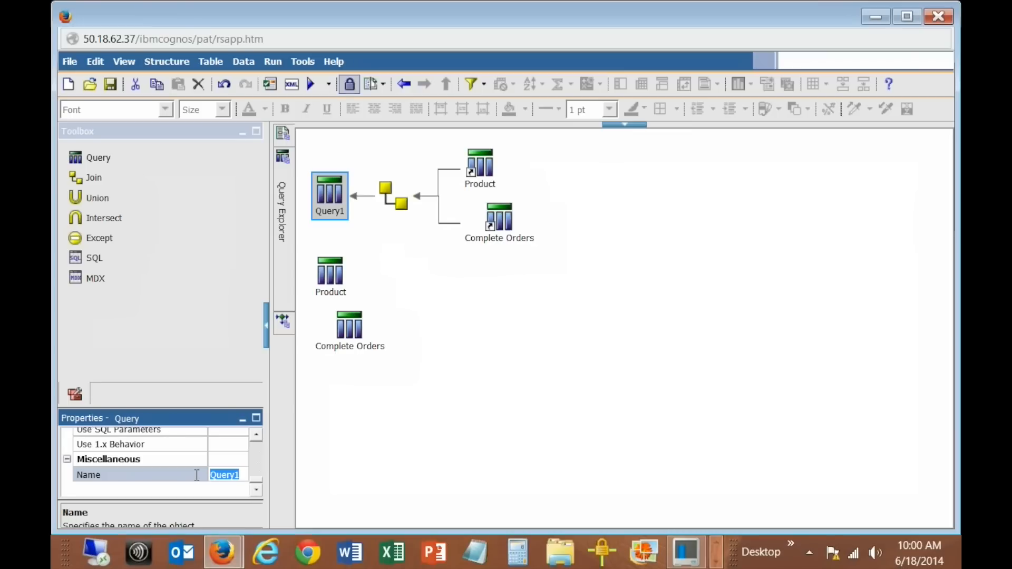
type("C")
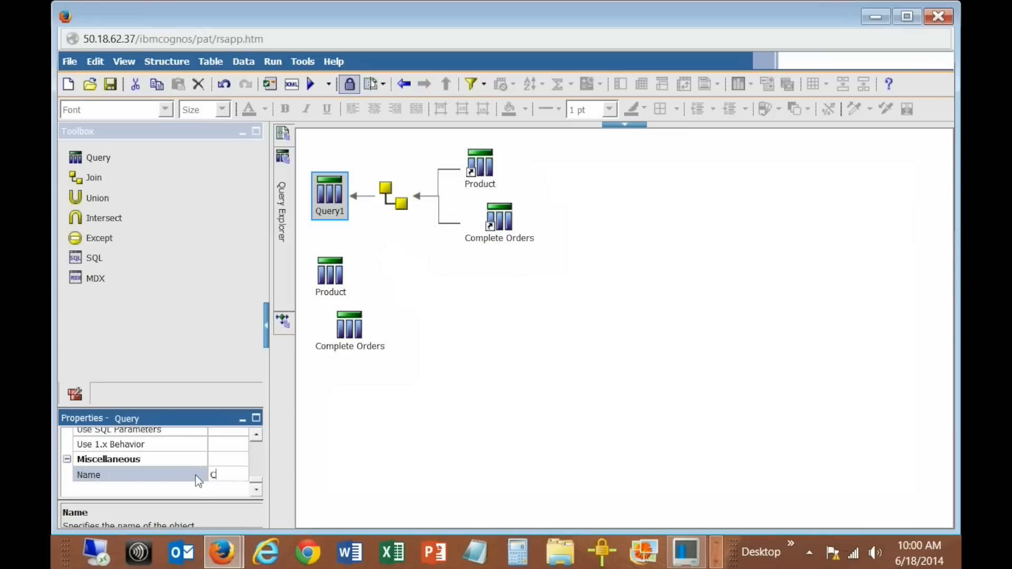
type("omplet")
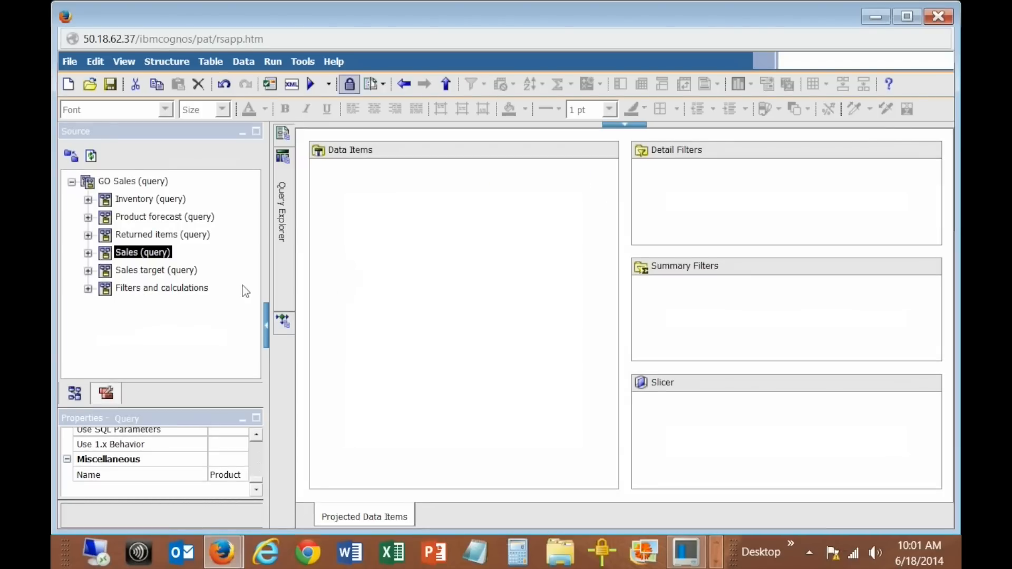
- Add Order number from Sales > Order to the Product query and start a detail filter on Product
left_click(89, 252)
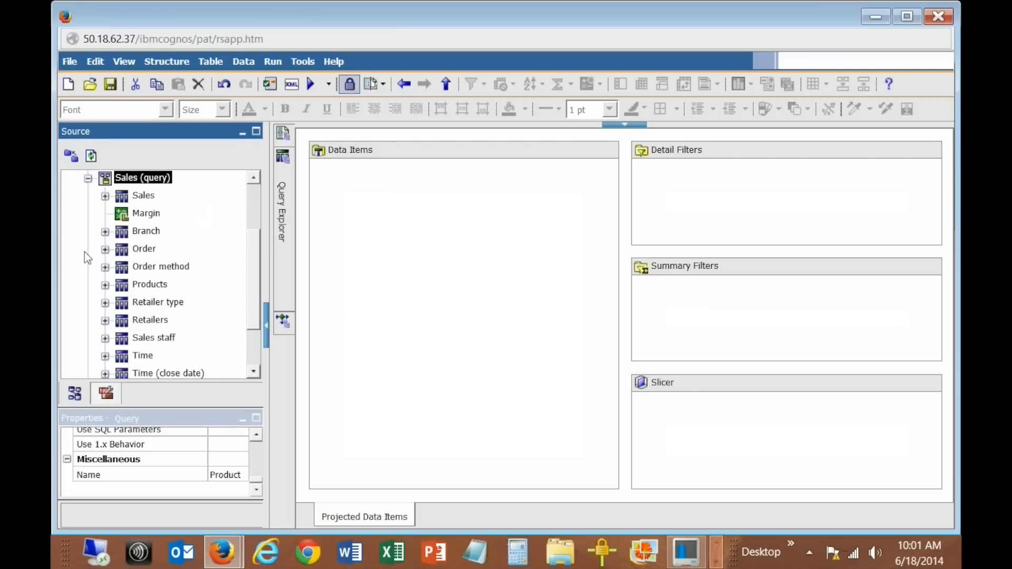
mouse_move(105, 252)
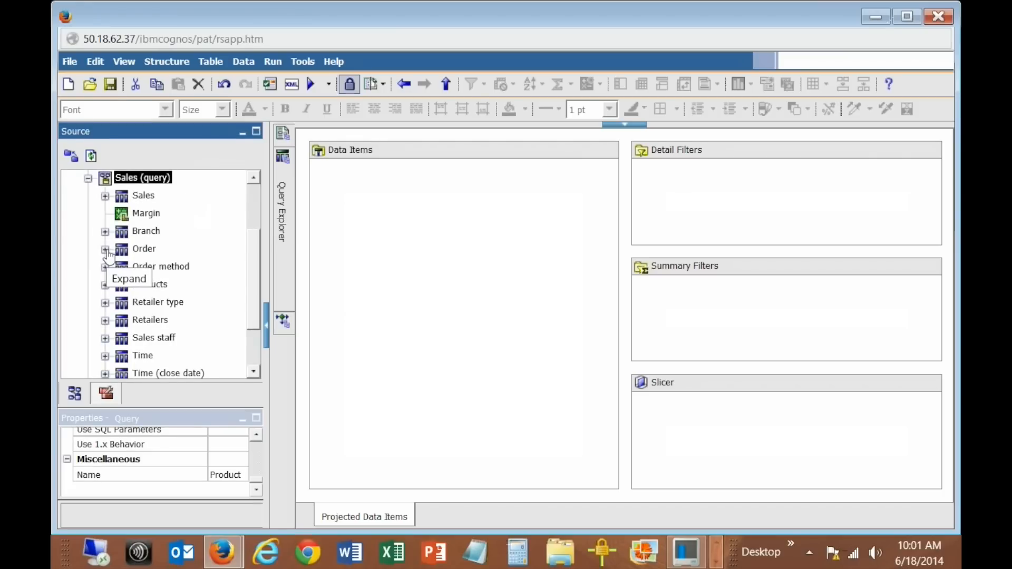
left_click(104, 249)
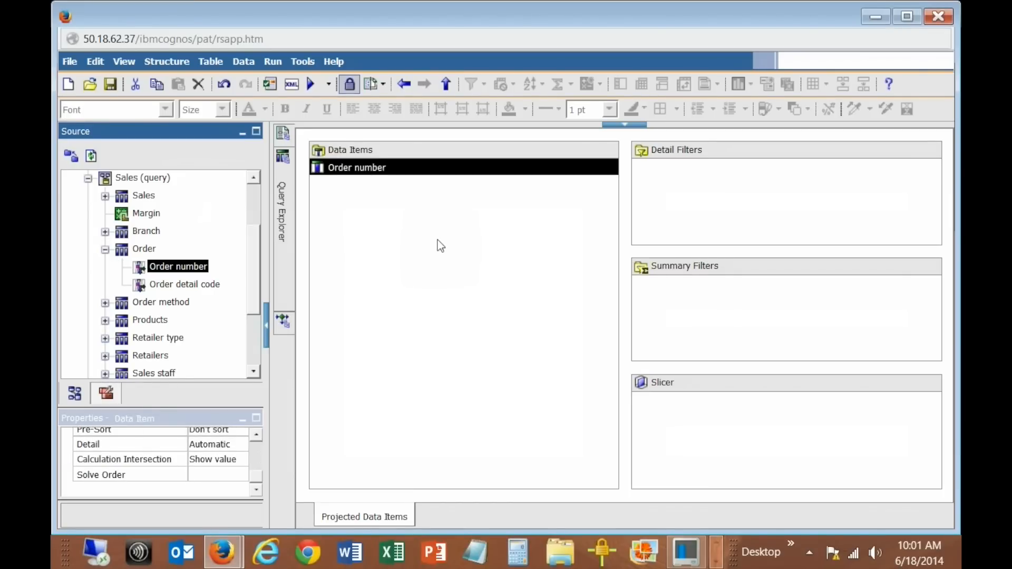
mouse_move(429, 249)
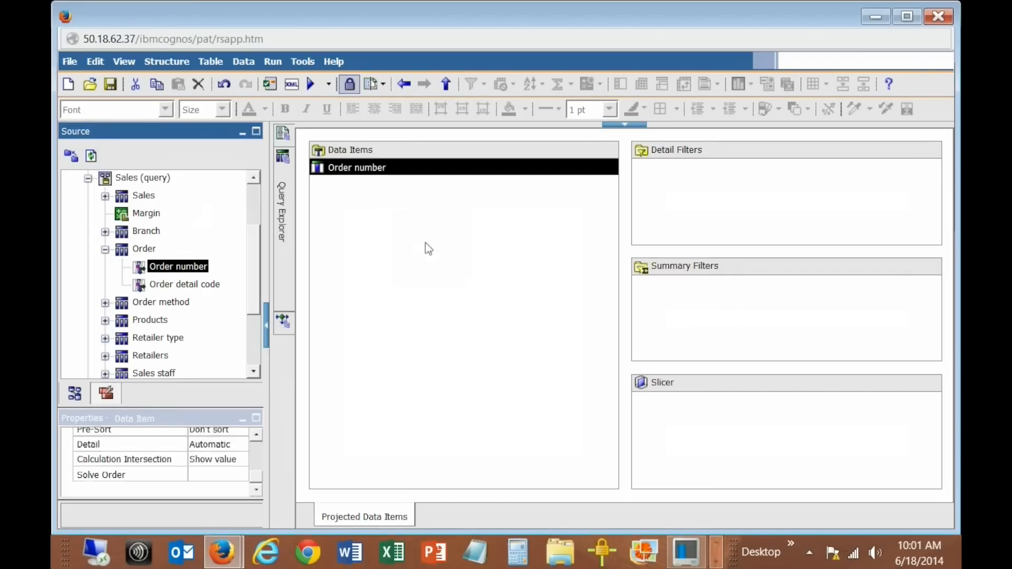
left_click(104, 249)
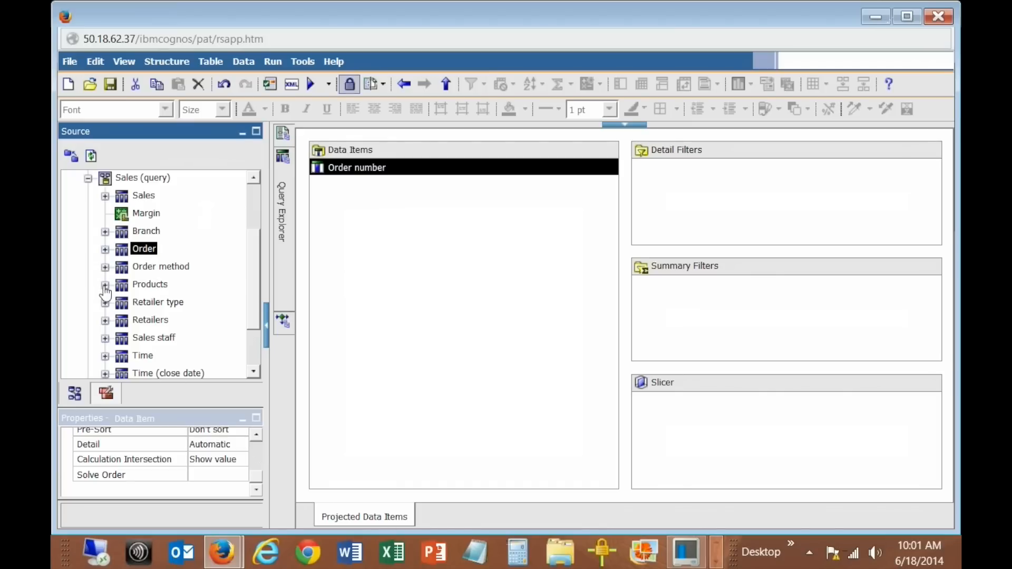
left_click(104, 283)
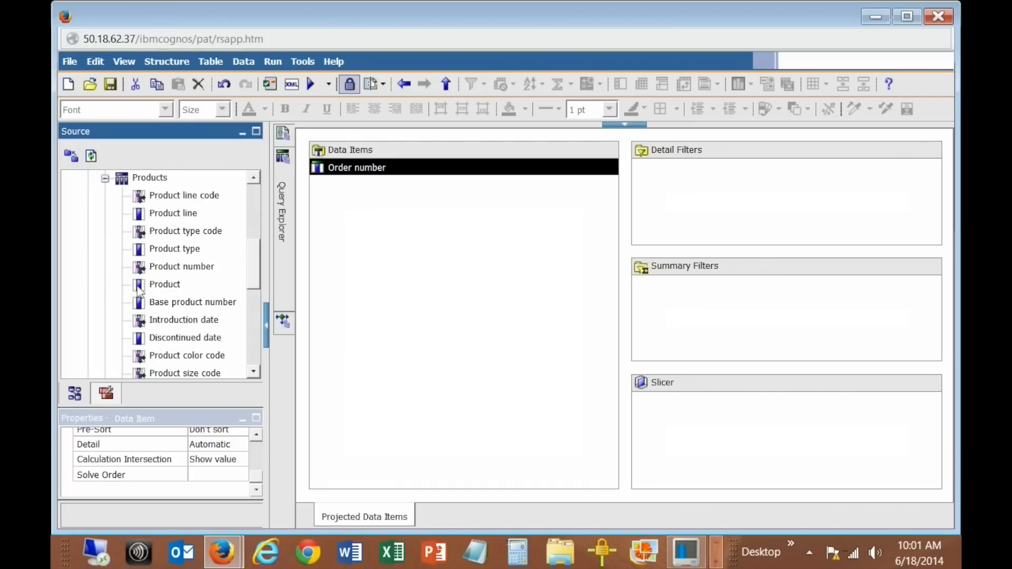
left_click(164, 283)
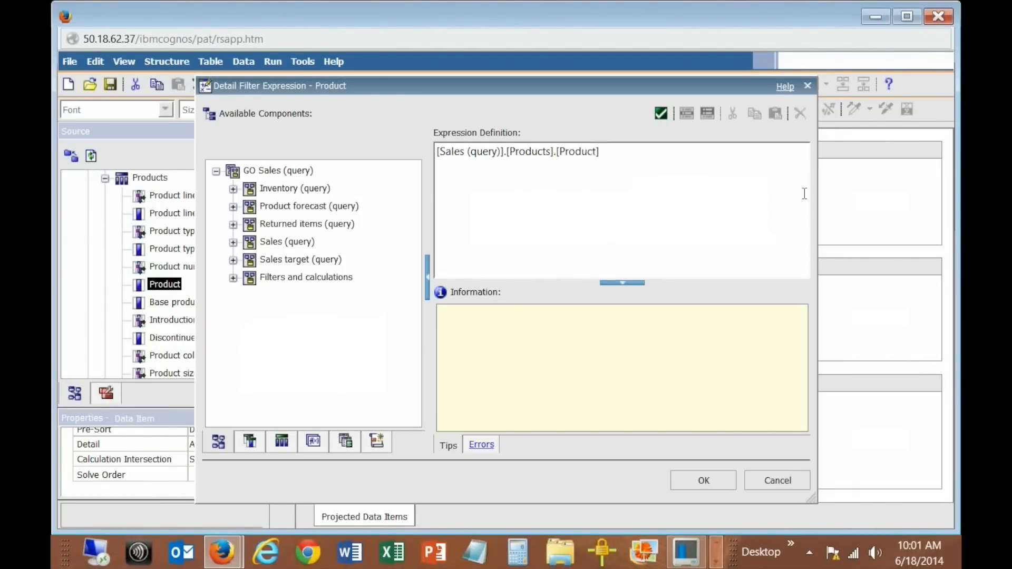
- Filter the Product query with [Product] = ?Product? prompt expression
type("=")
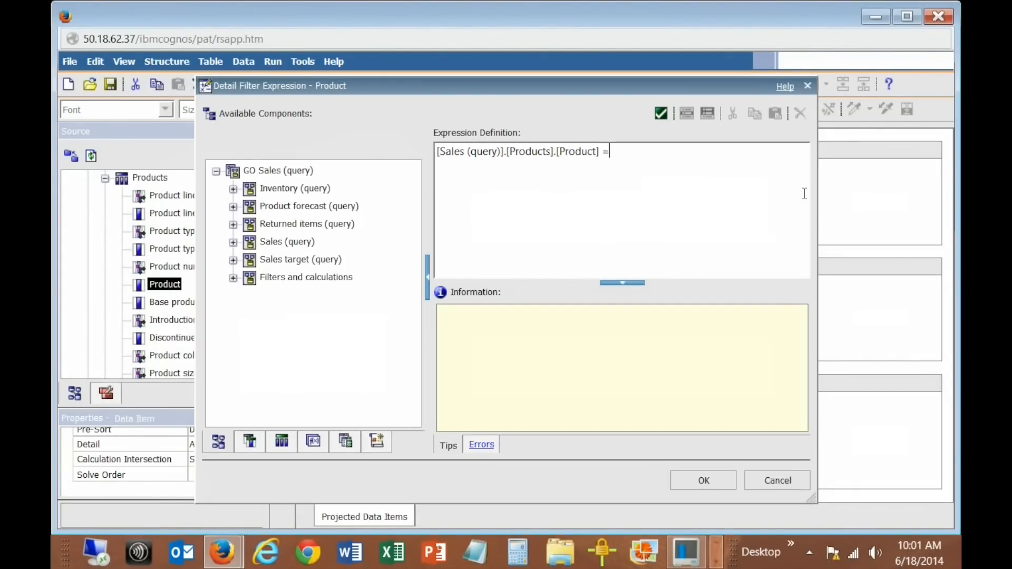
type("?Pro")
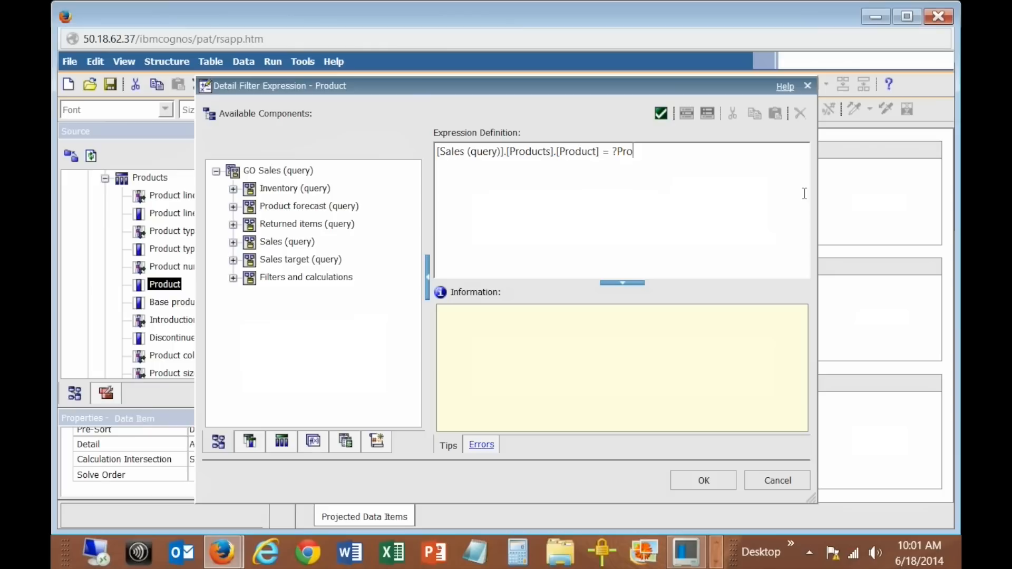
type("duct?")
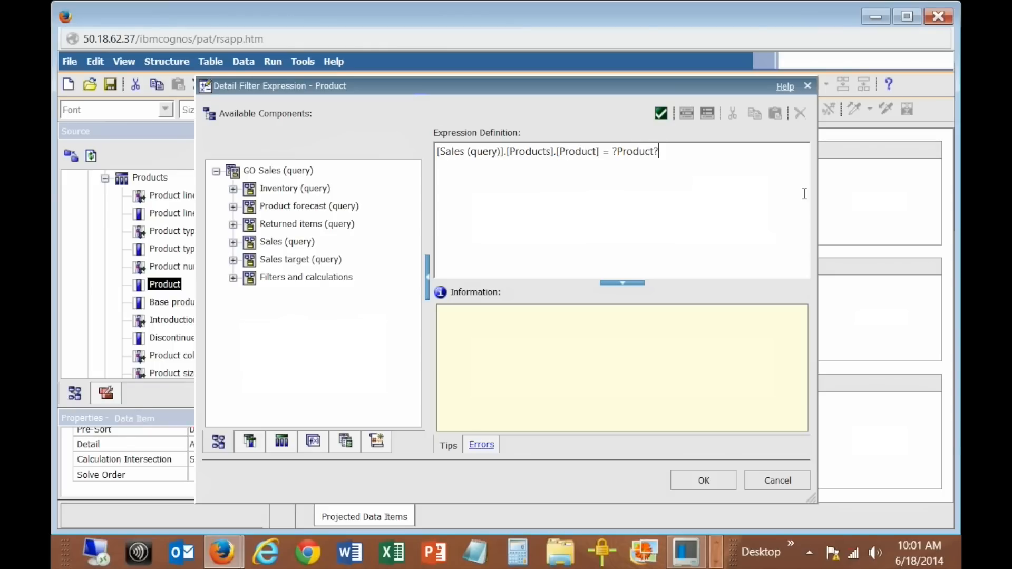
mouse_move(723, 488)
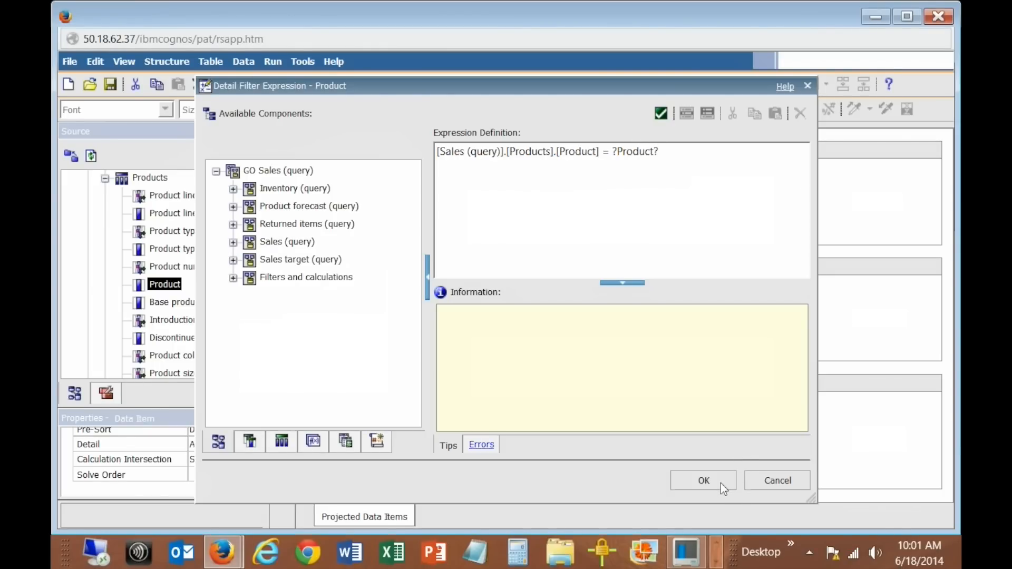
left_click(703, 480)
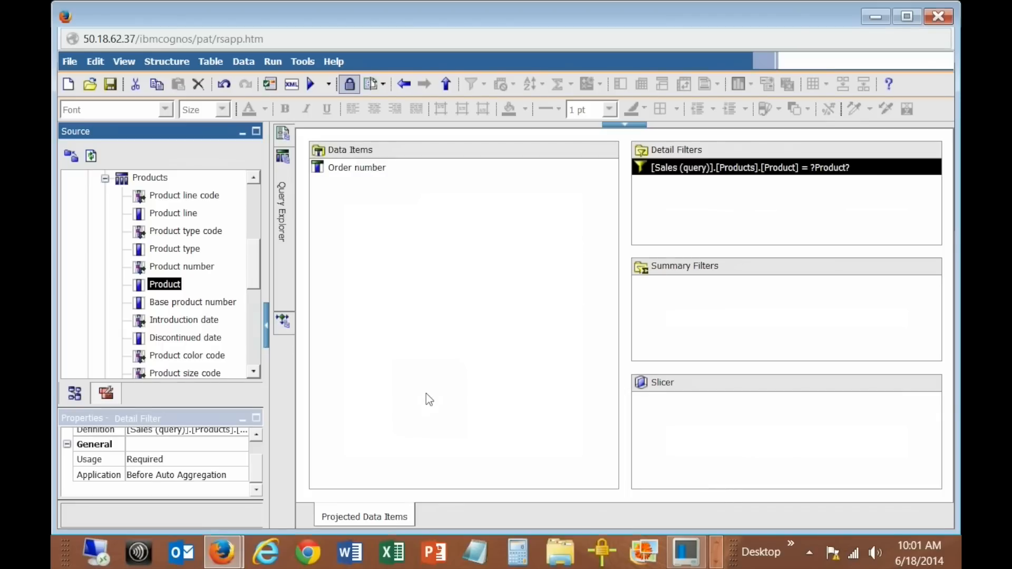
mouse_move(300, 217)
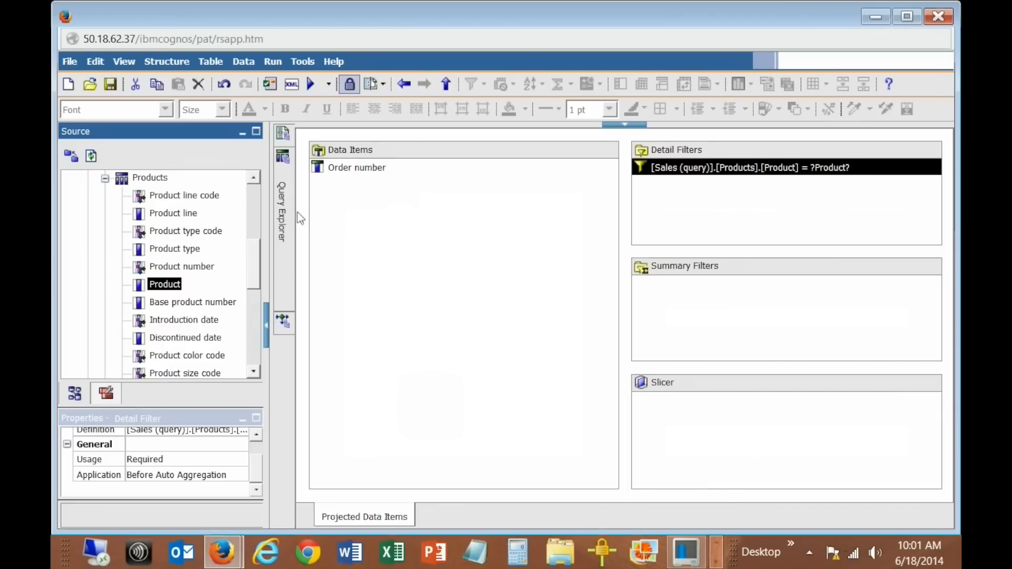
- Switch Query Explorer to the Complete Orders query
left_click(282, 216)
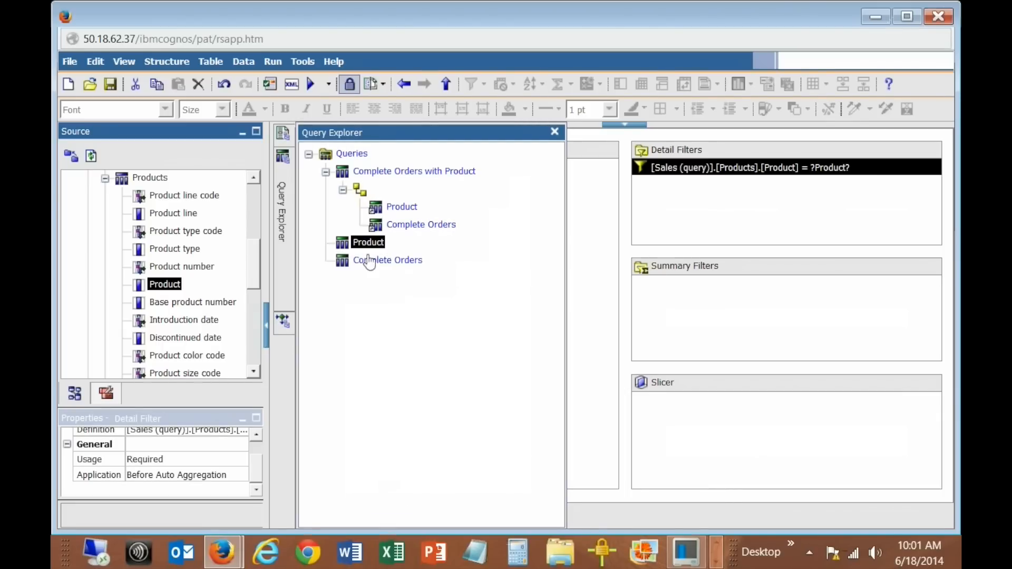
left_click(554, 132)
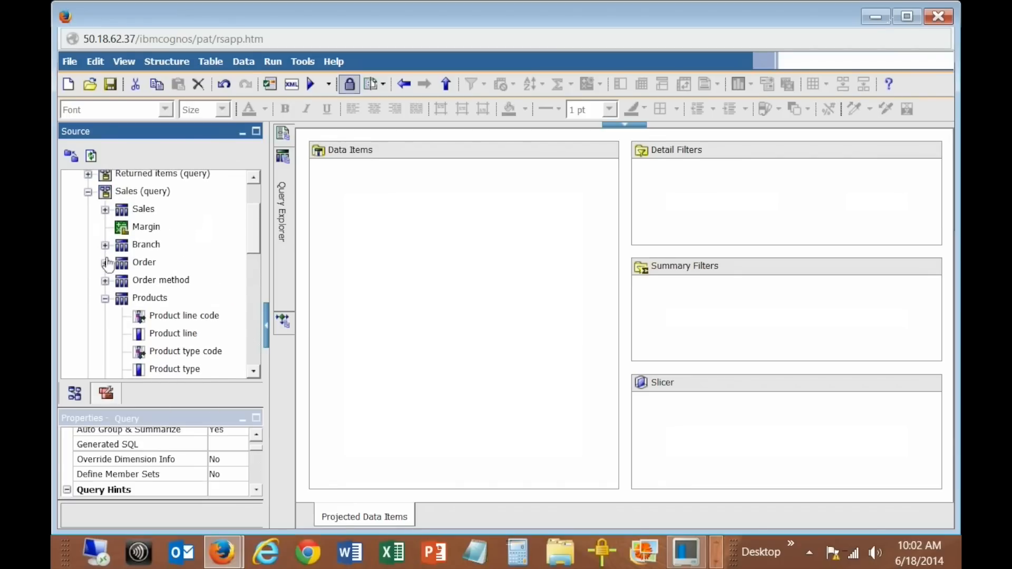
- Add Order number, Date, Product, Quantity and Revenue to Complete Orders
left_click(104, 263)
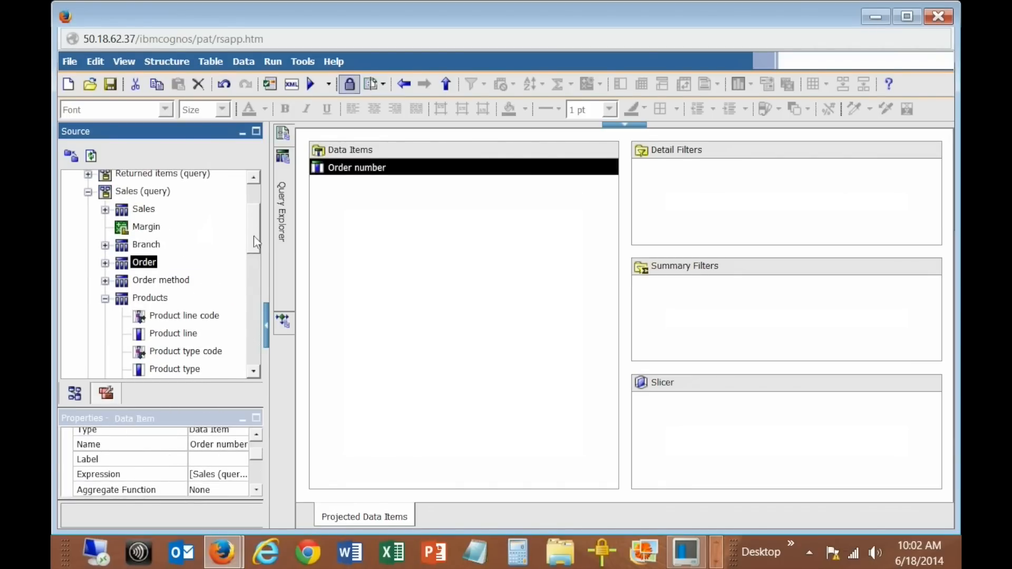
scroll("down", 3)
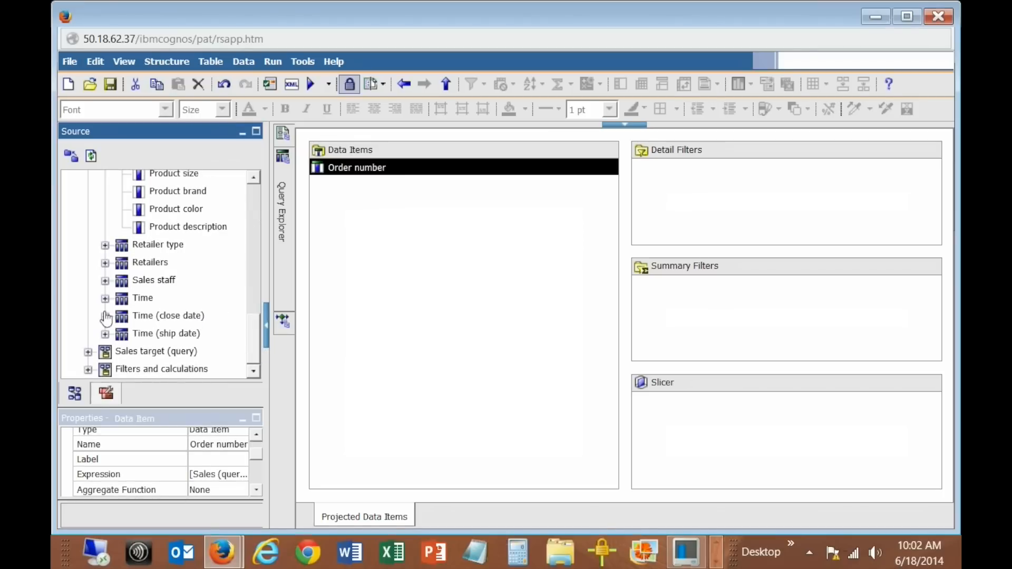
left_click(105, 297)
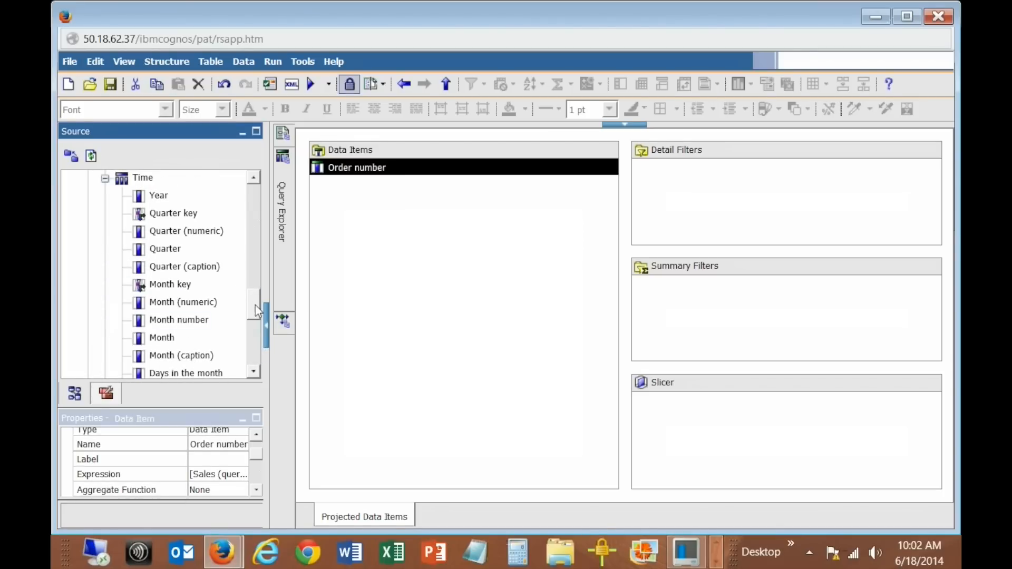
scroll("down", 3)
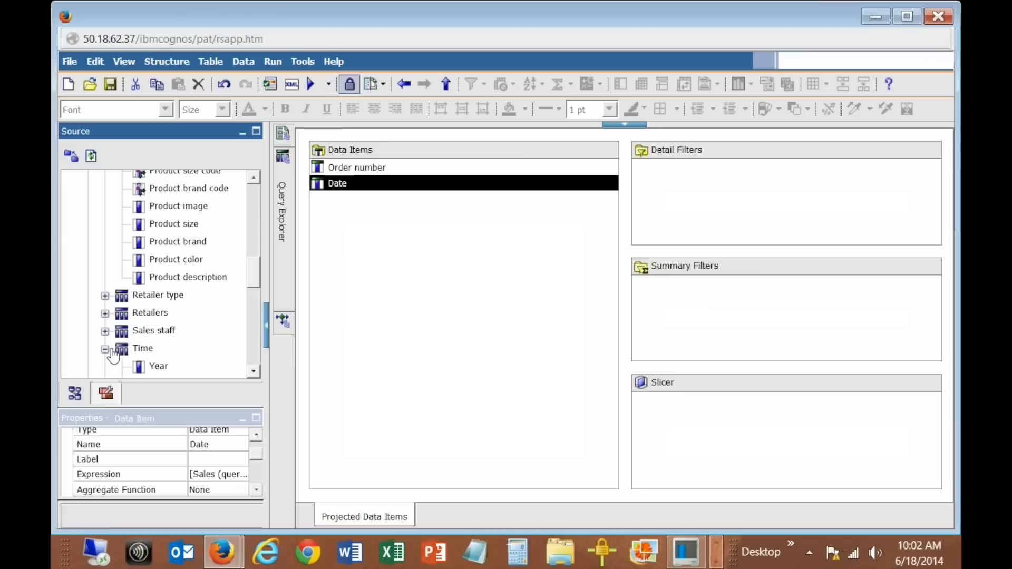
scroll("up", 3)
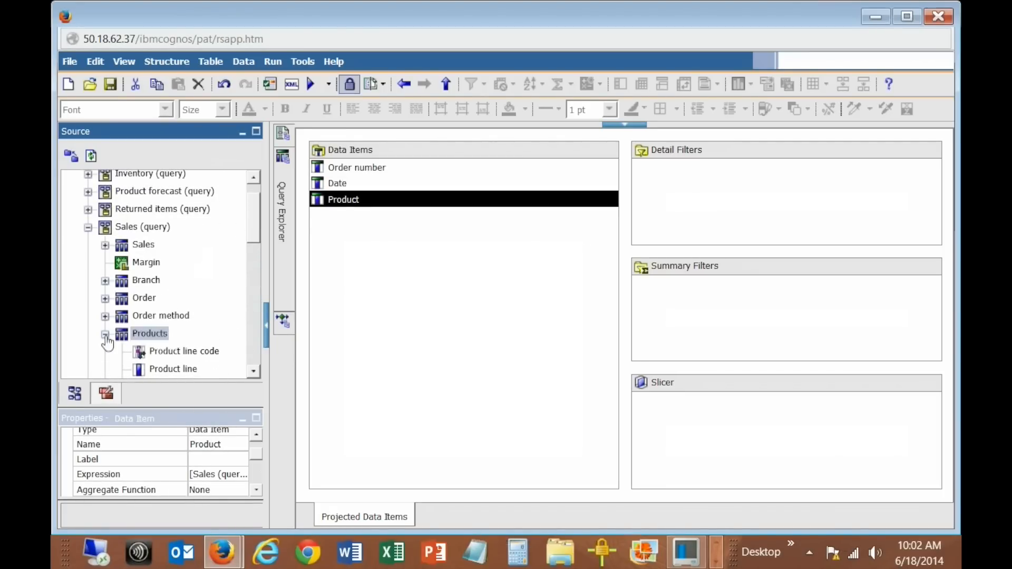
left_click(105, 334)
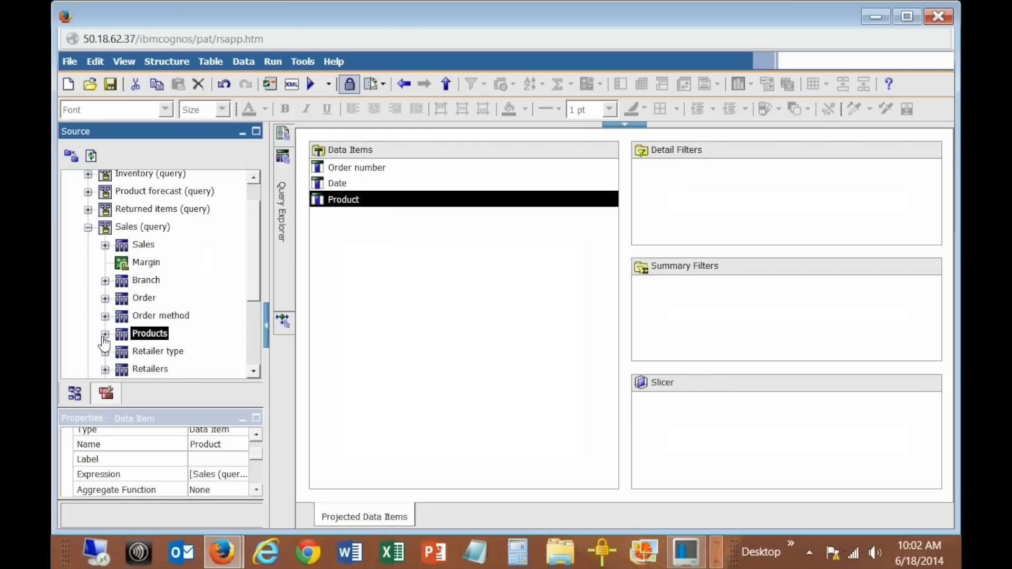
mouse_move(106, 251)
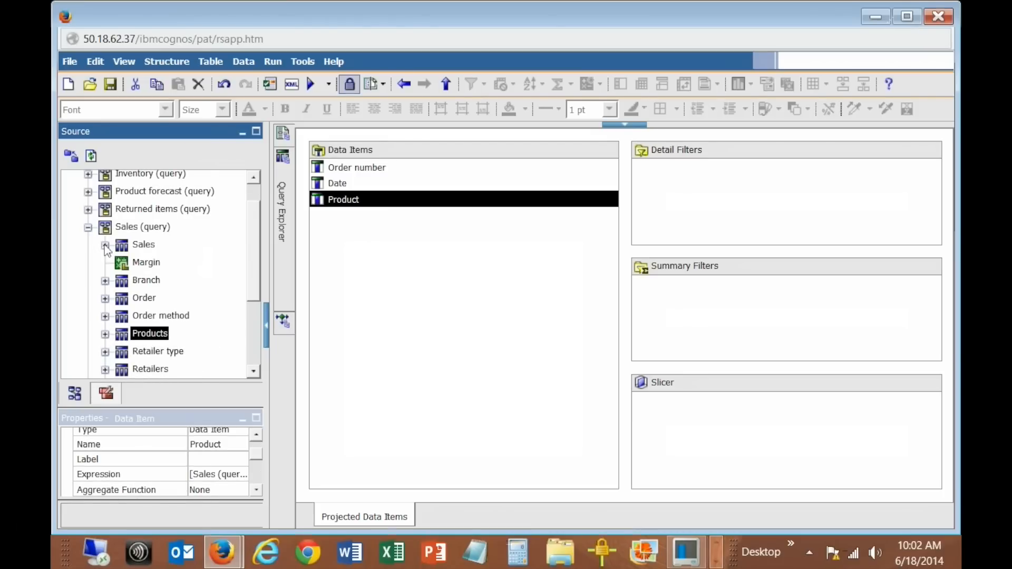
left_click(106, 244)
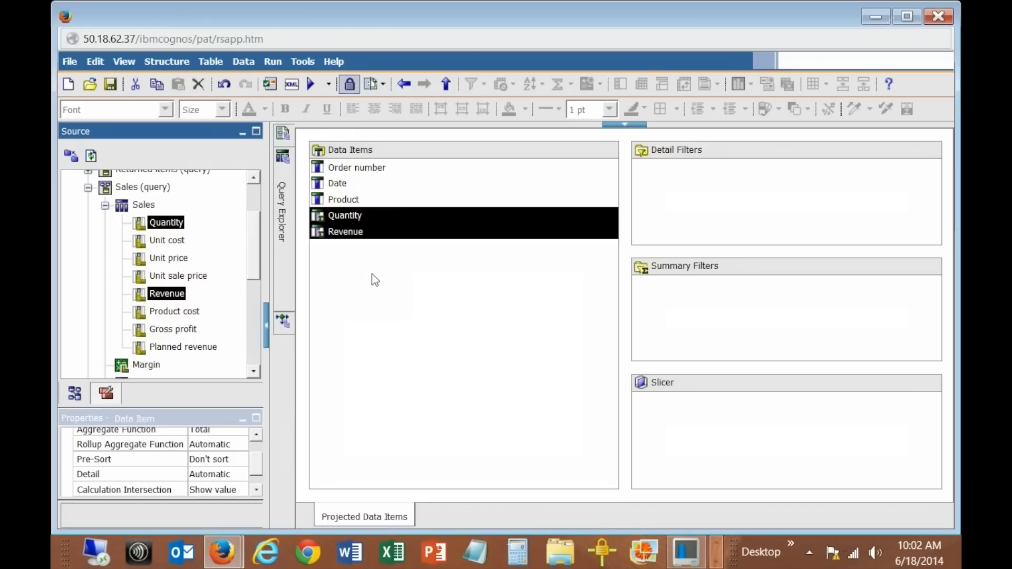
mouse_move(287, 218)
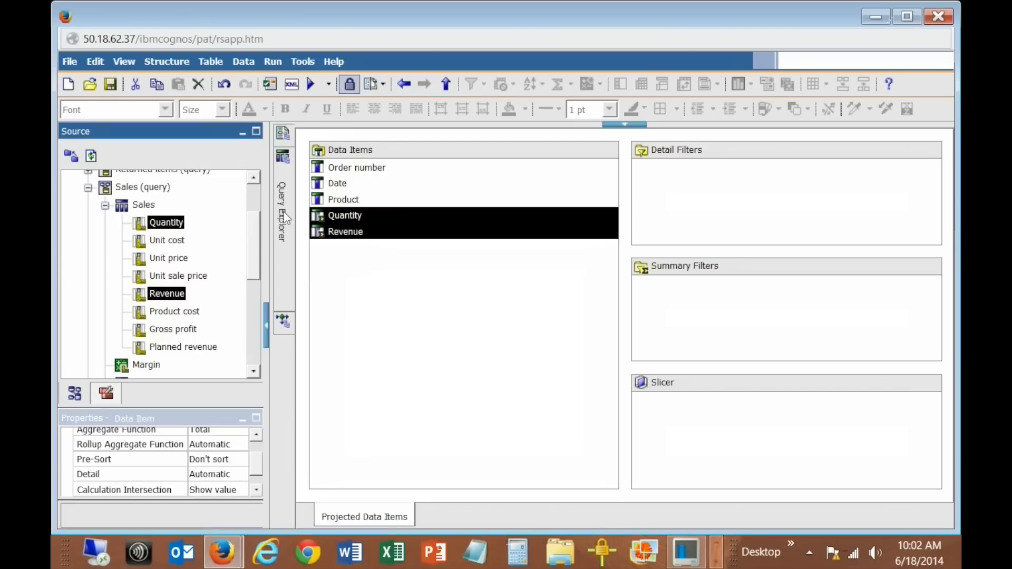
- Show the Queries overview diagram and enter the join's relationship settings
left_click(283, 213)
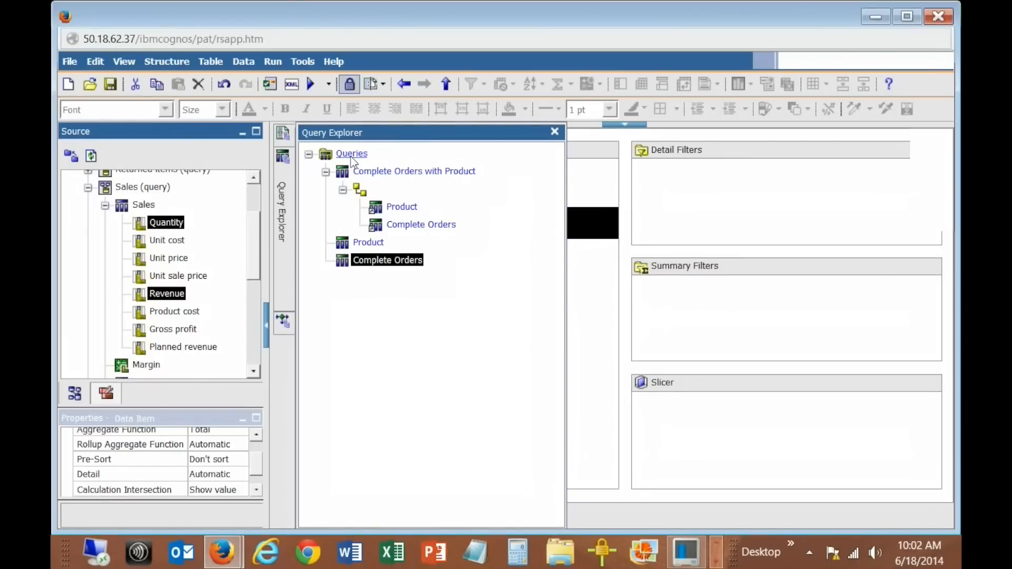
left_click(553, 133)
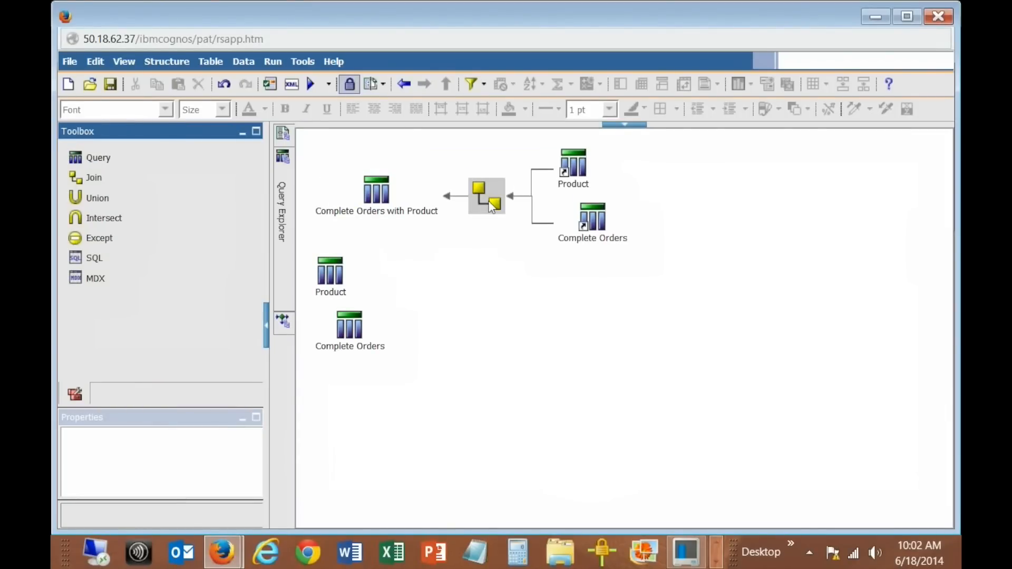
mouse_move(487, 197)
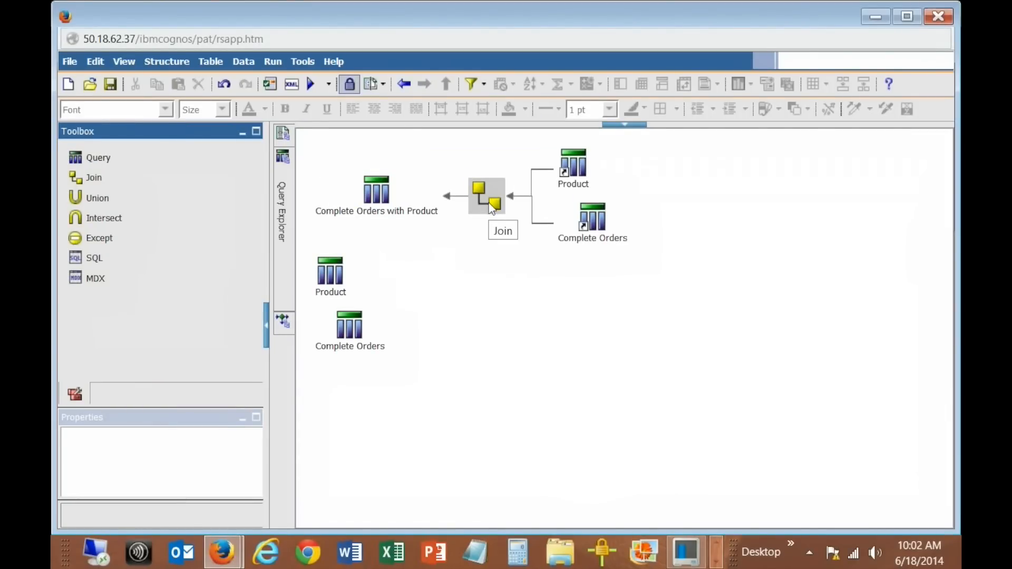
double_click(486, 196)
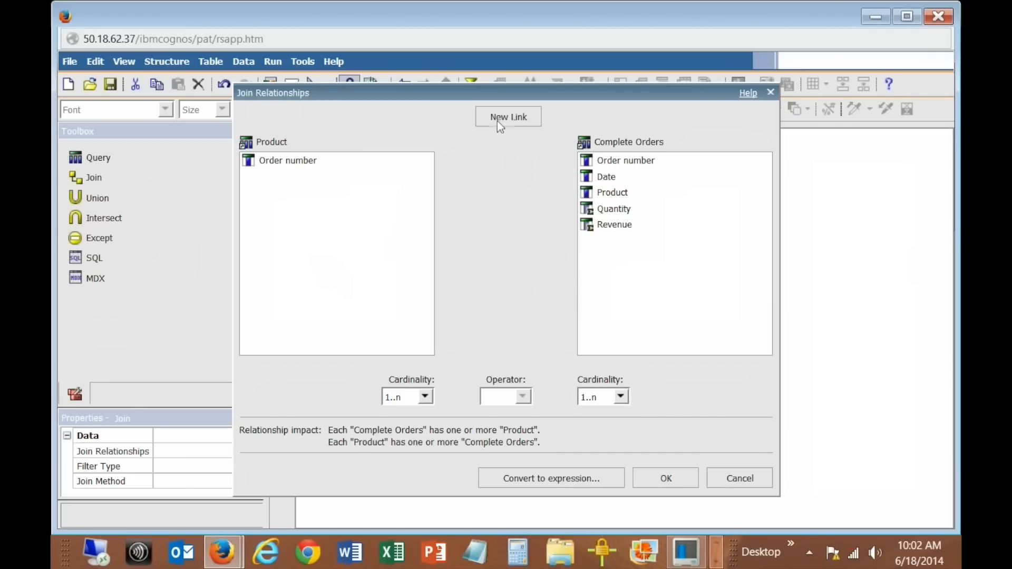
- Link Product and Complete Orders on Order number with 1..1 to 1..n cardinality and confirm
left_click(508, 117)
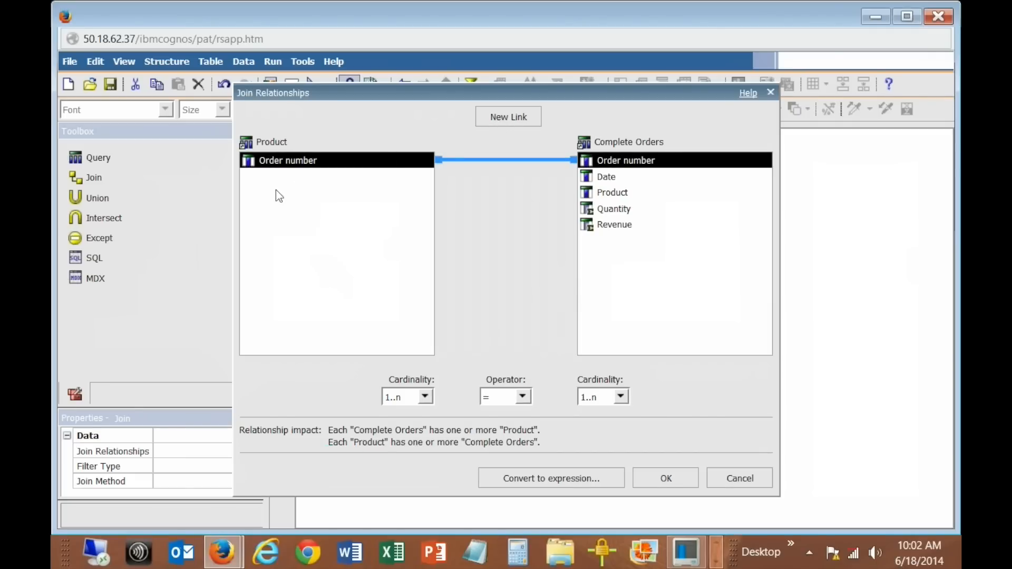
mouse_move(629, 165)
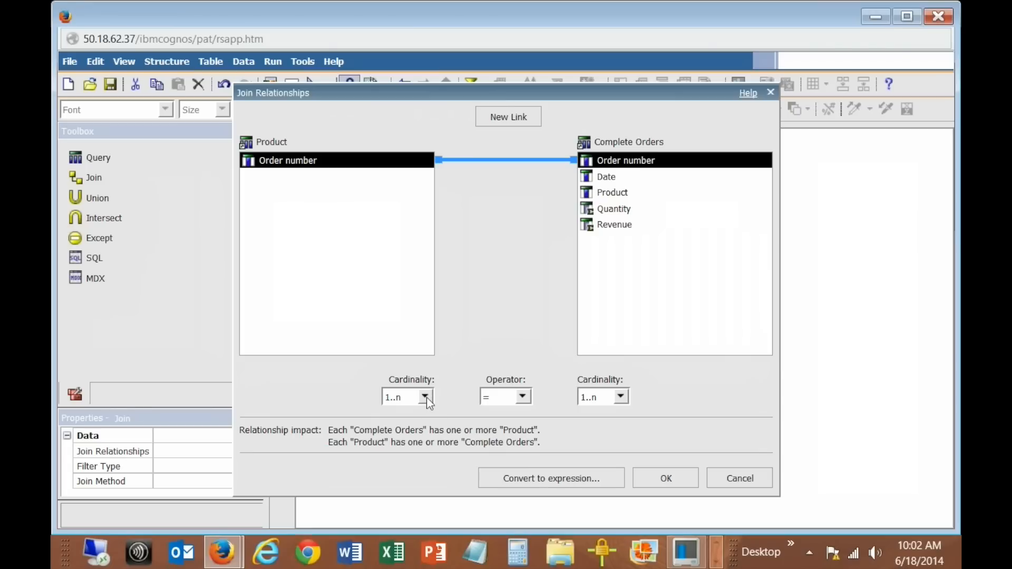
left_click(425, 396)
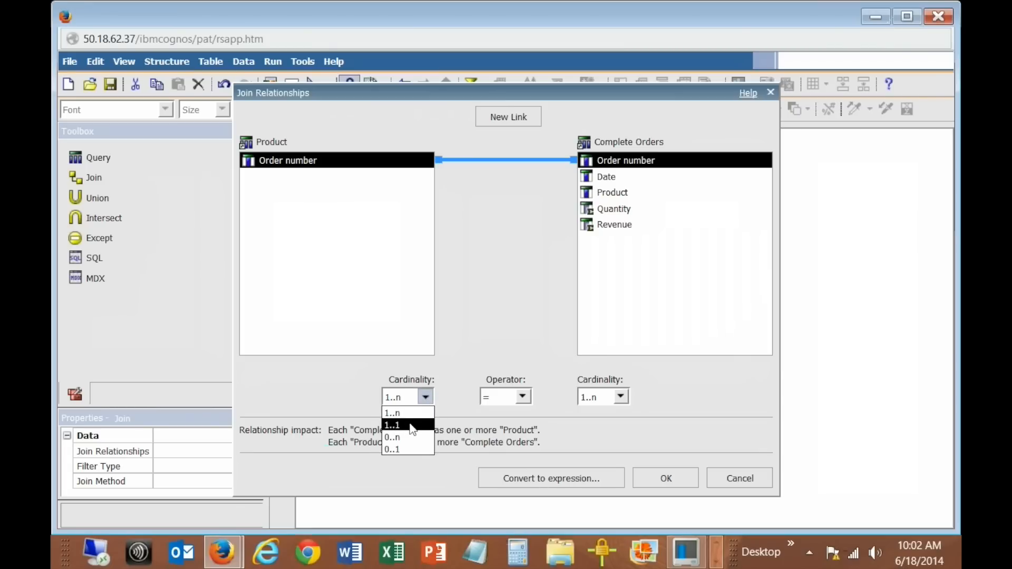
left_click(392, 424)
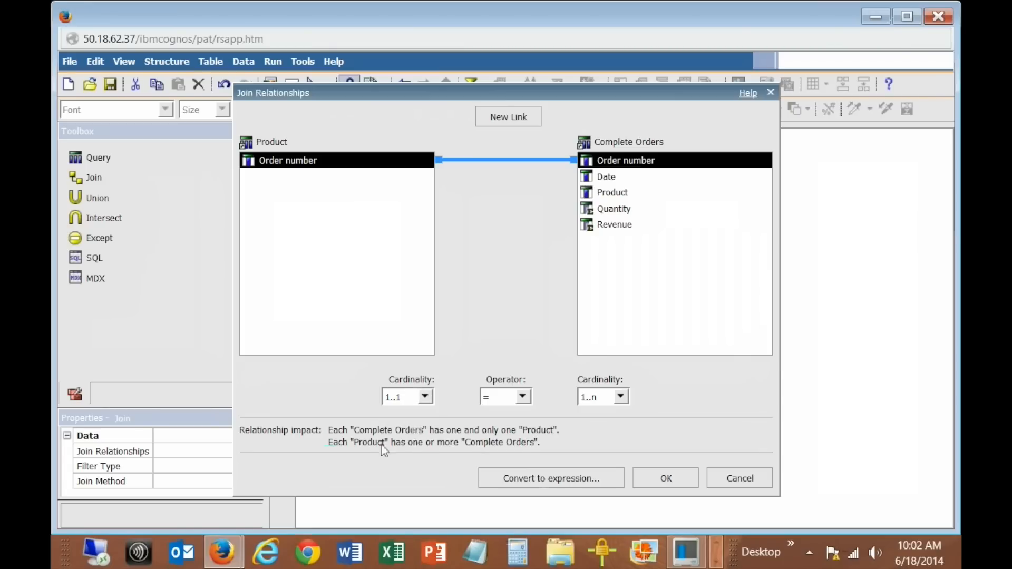
mouse_move(294, 444)
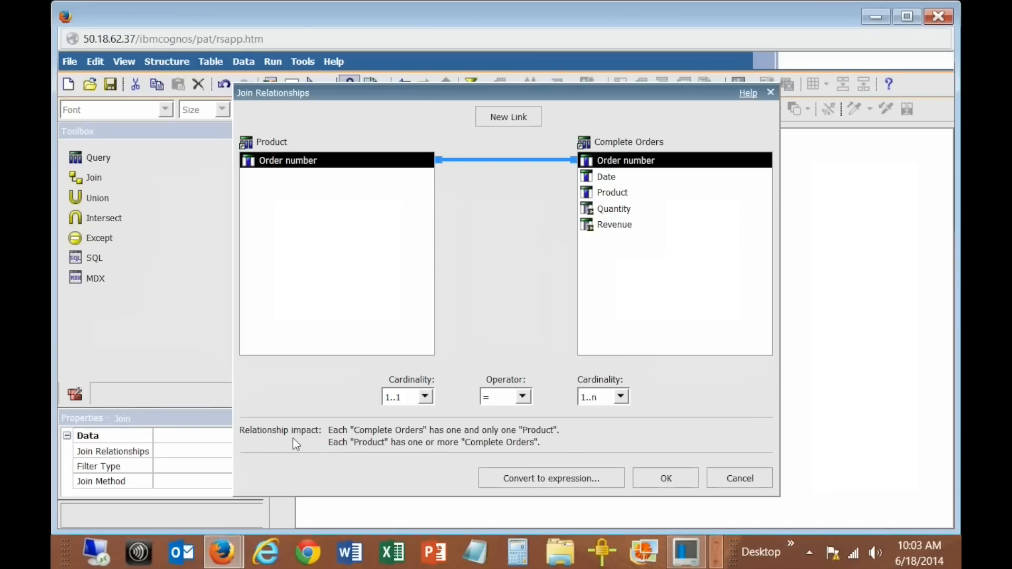
mouse_move(317, 460)
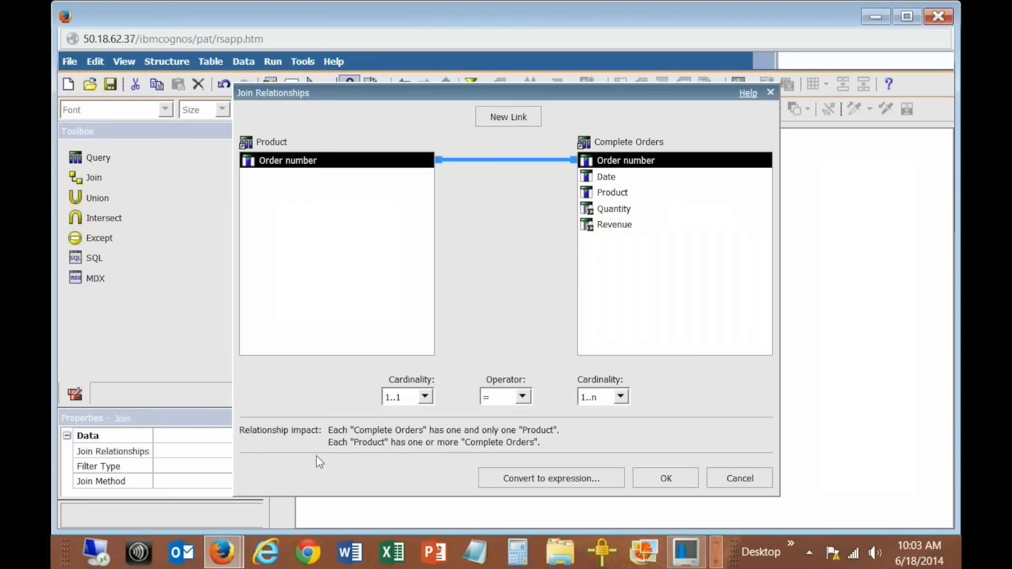
mouse_move(663, 484)
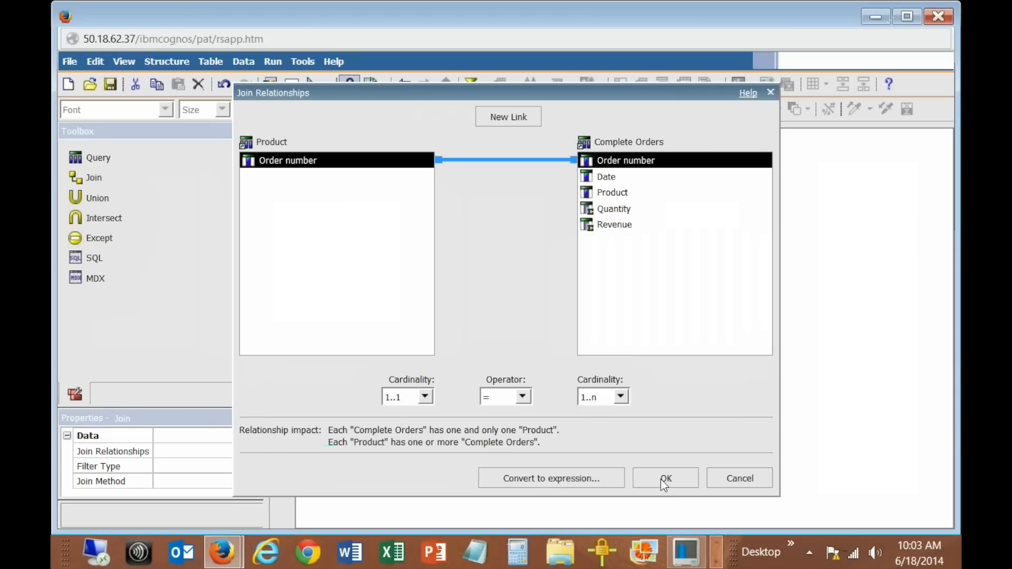
left_click(665, 478)
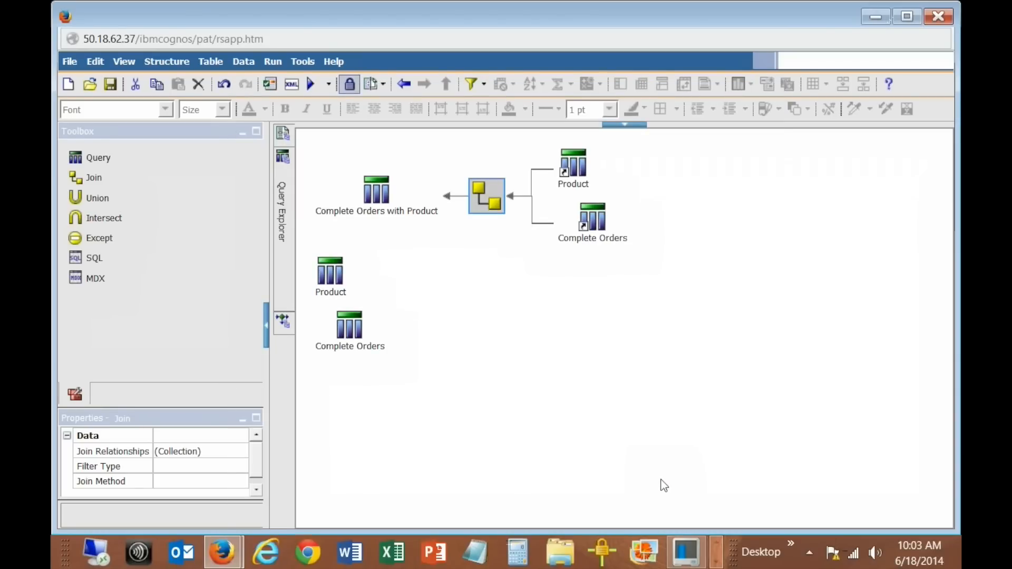
- Give Complete Orders with Product the Order number through Revenue items, then return to the page
left_click(376, 194)
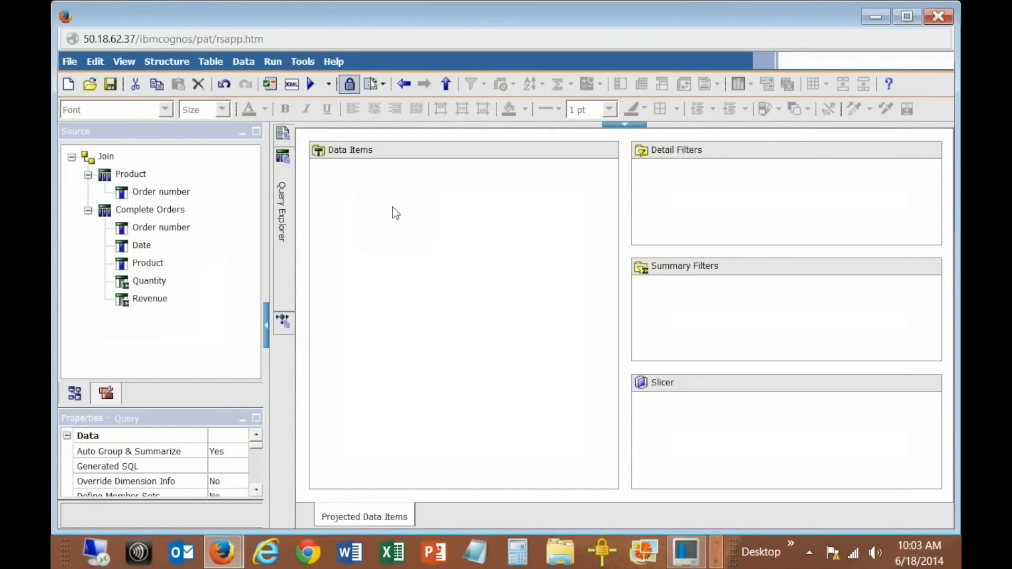
left_click(160, 228)
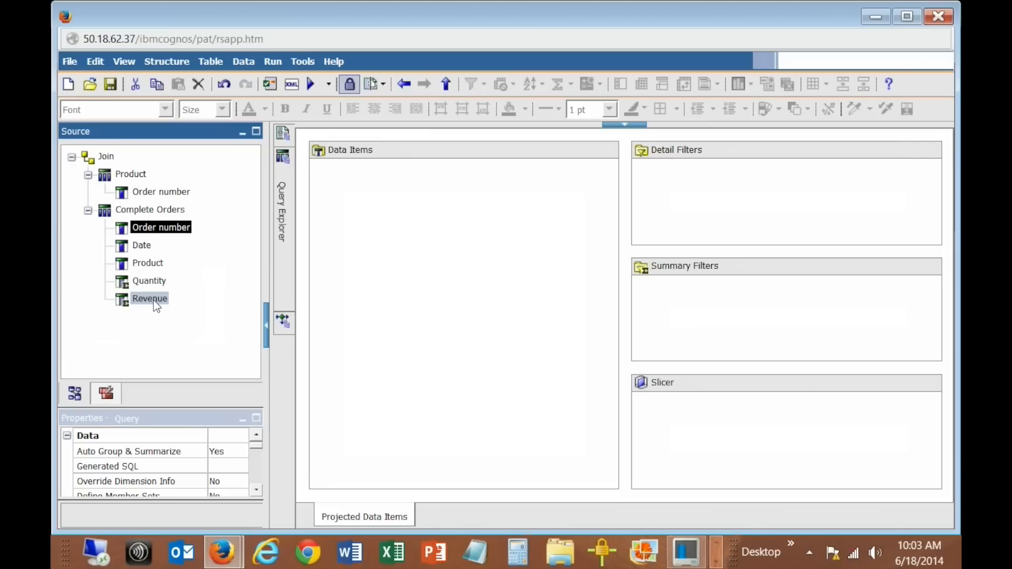
left_click(149, 298)
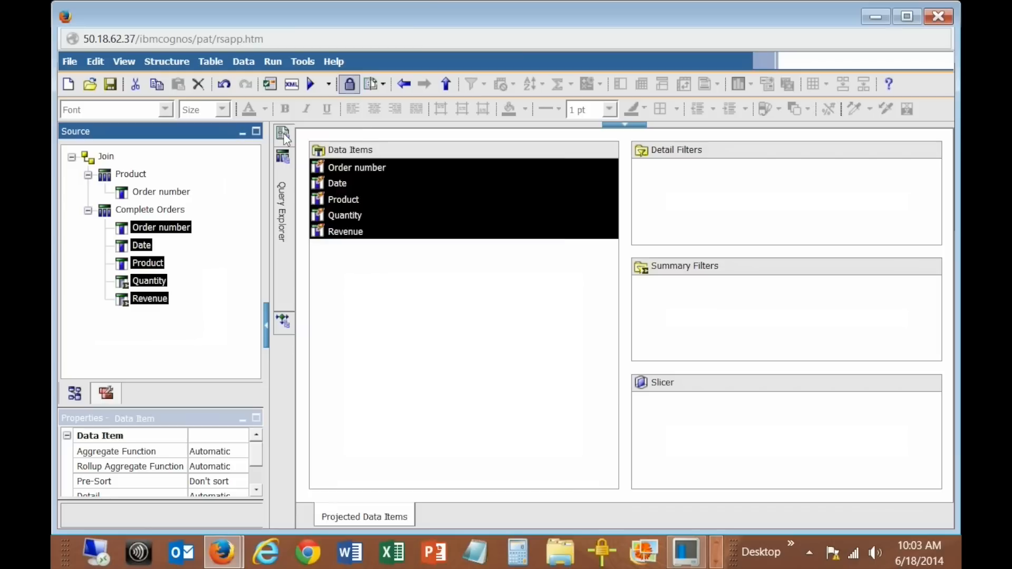
left_click(282, 133)
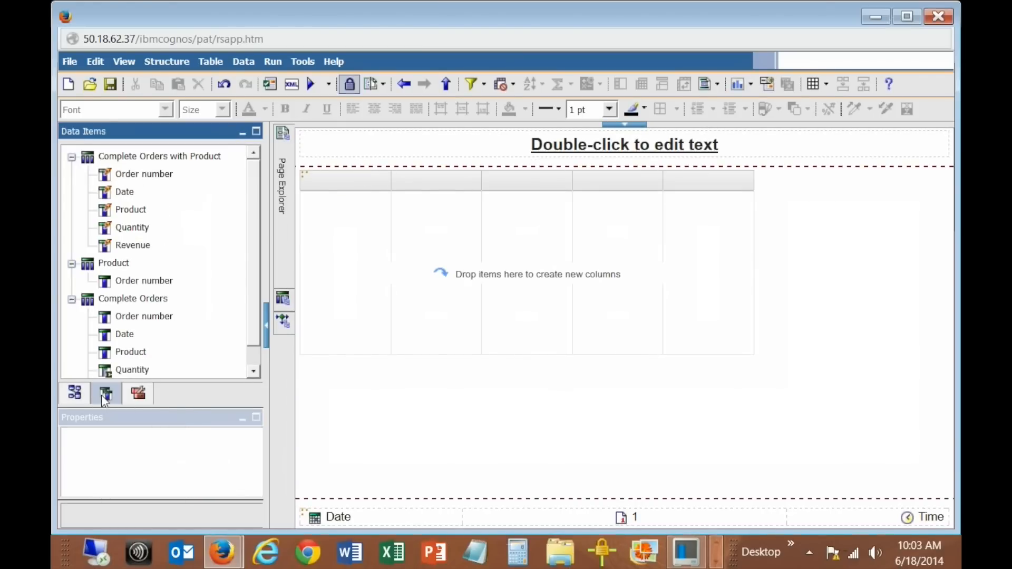
- Drag Order number through Revenue from Data Items onto the list as columns
left_click(132, 228)
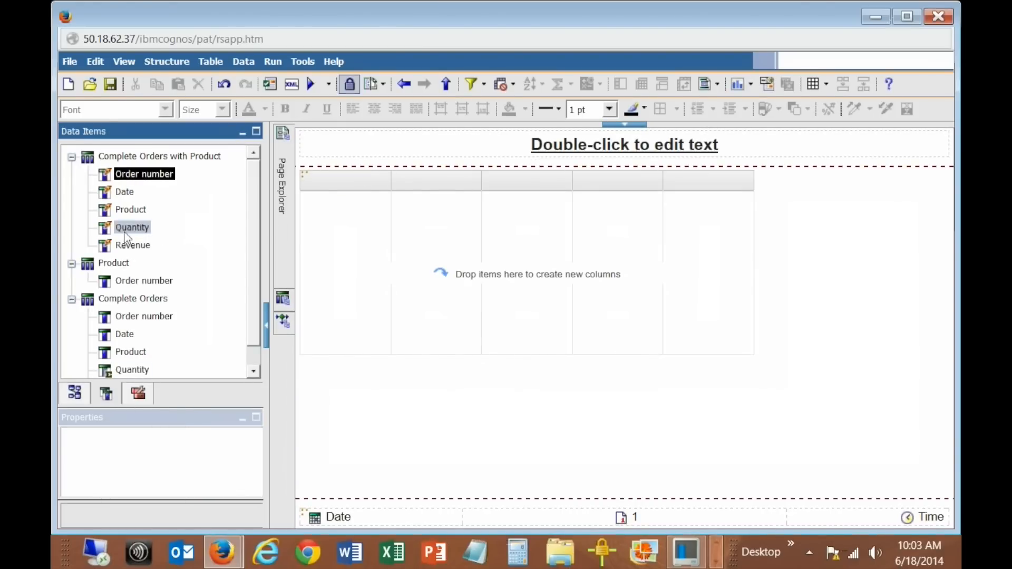
left_click(133, 244)
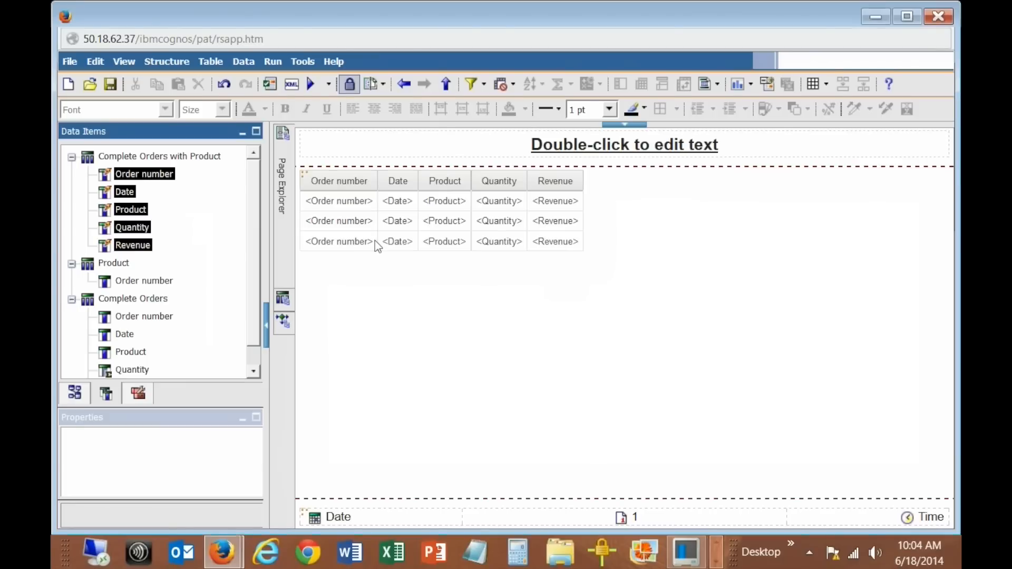
mouse_move(352, 235)
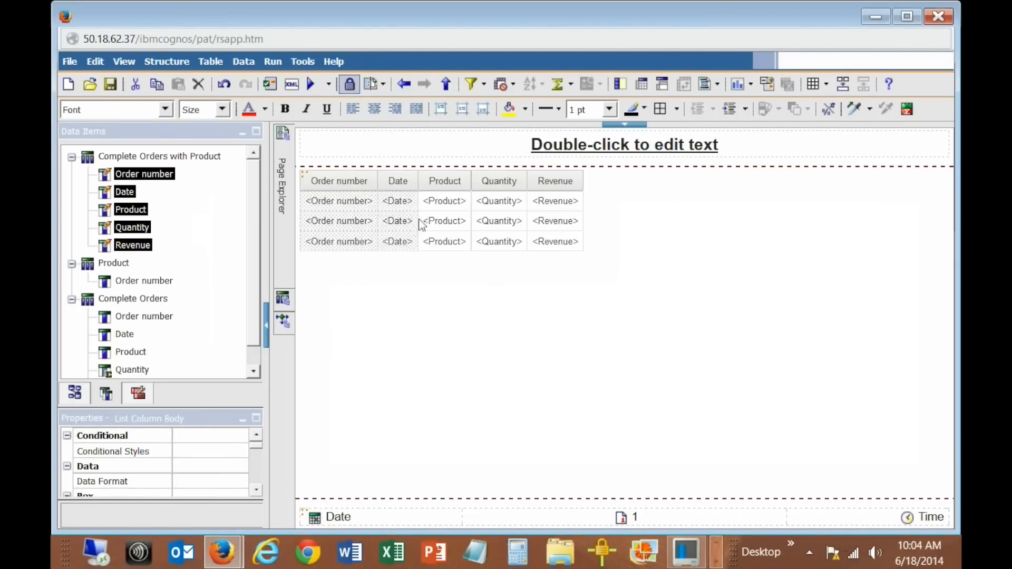
mouse_move(619, 85)
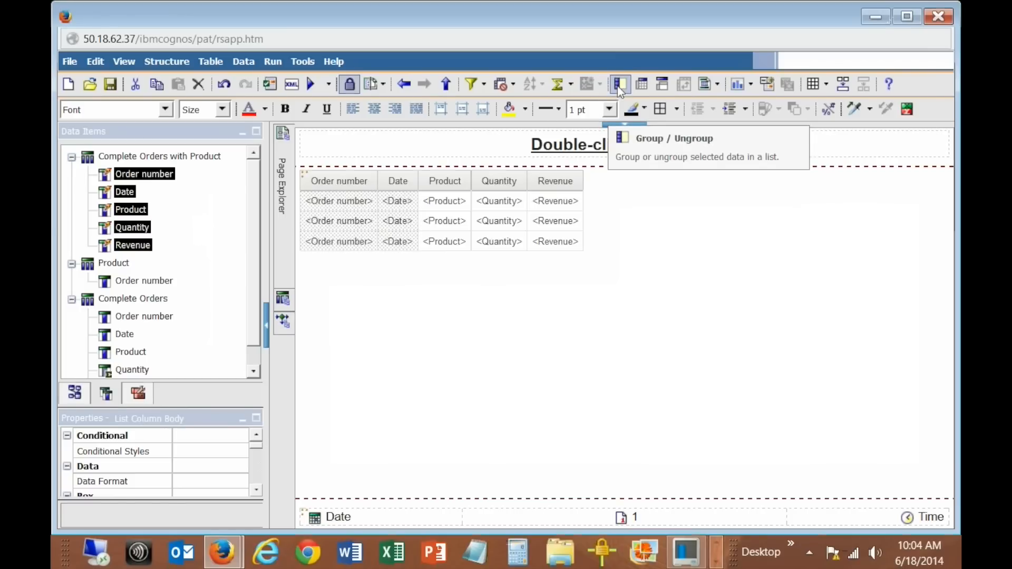
- Group the list by Order number and Date and sort Product ascending
left_click(618, 85)
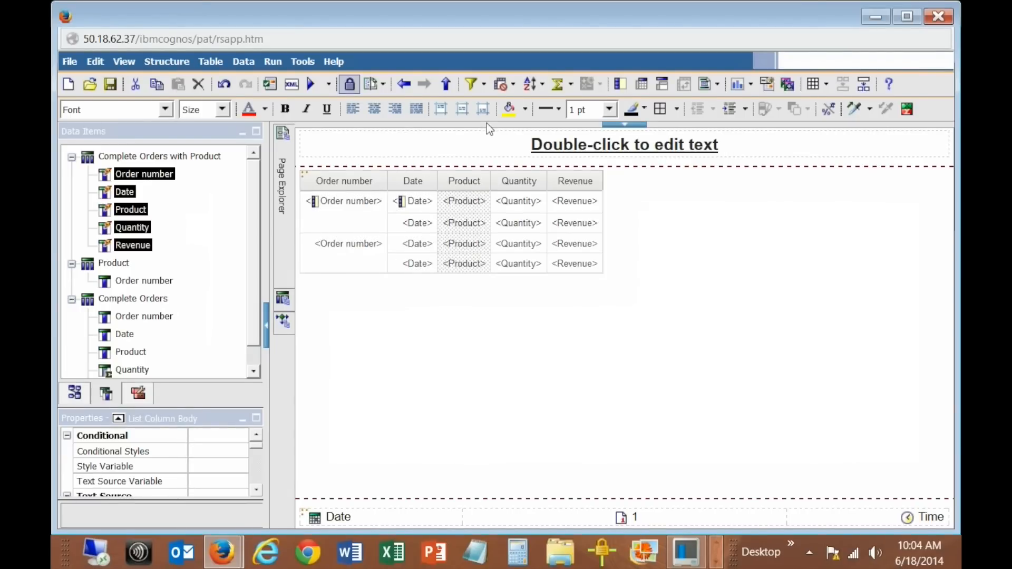
left_click(540, 84)
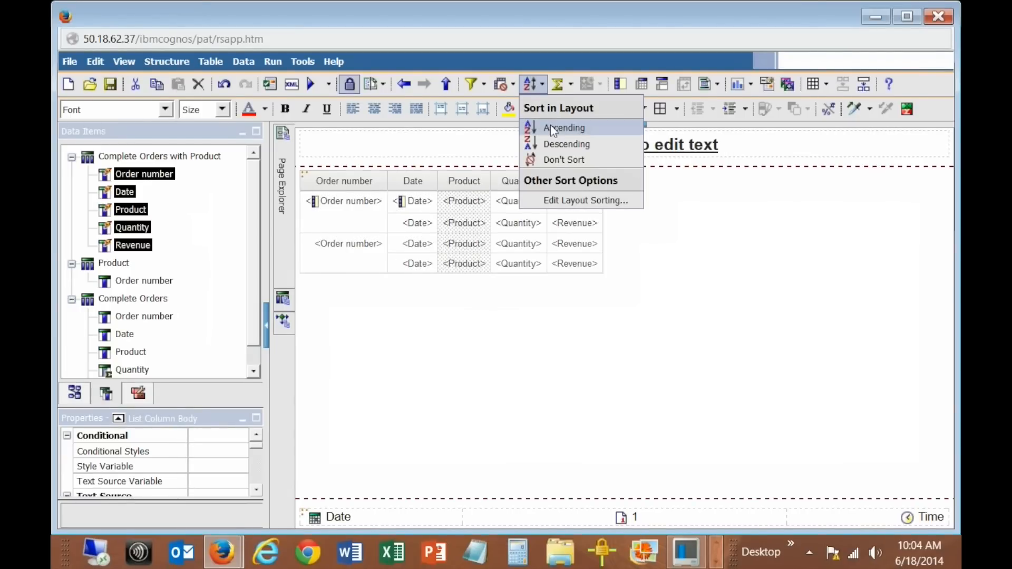
left_click(562, 128)
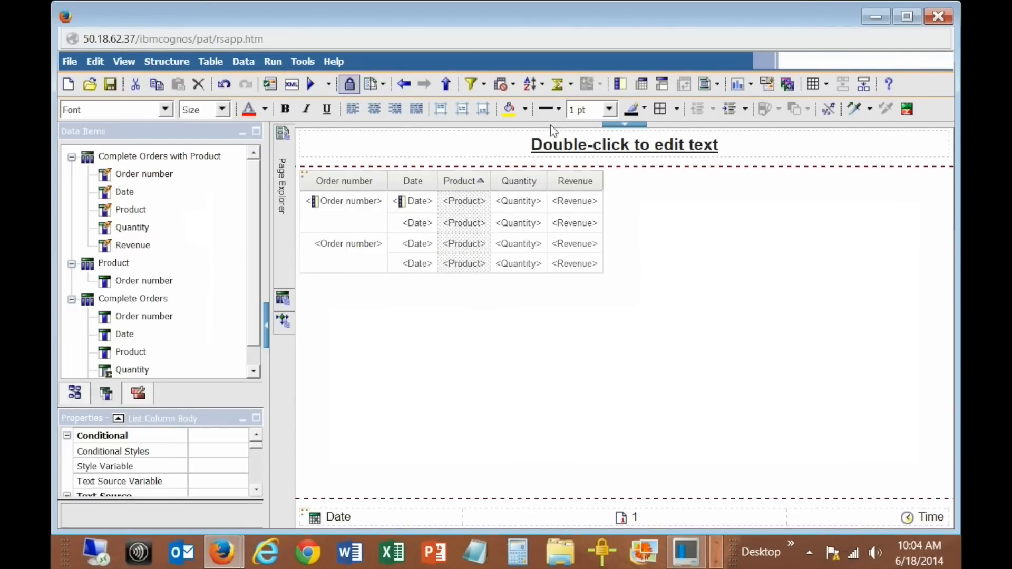
mouse_move(519, 222)
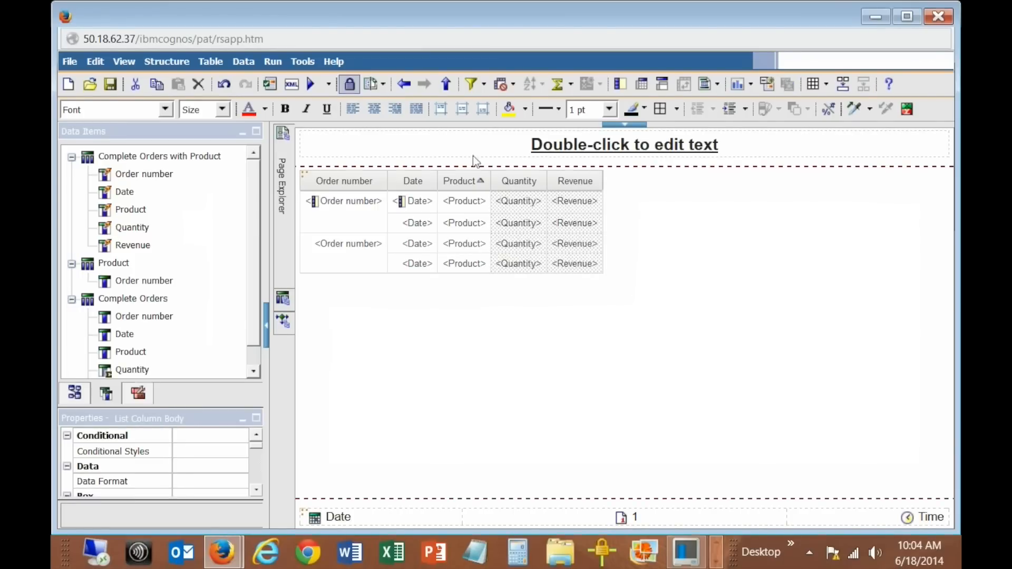
- Add Total summaries for Quantity and Revenue
left_click(559, 84)
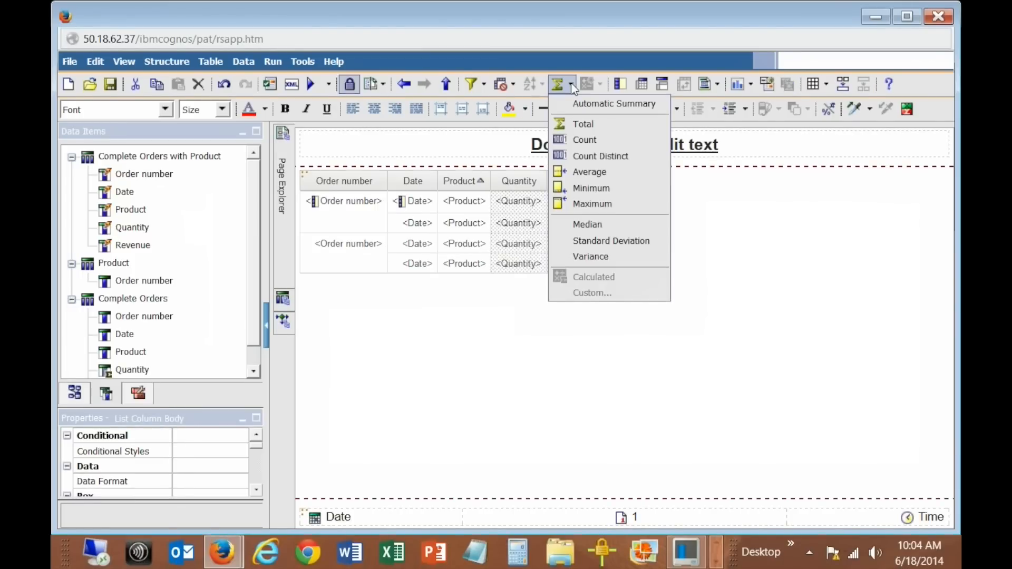
mouse_move(582, 124)
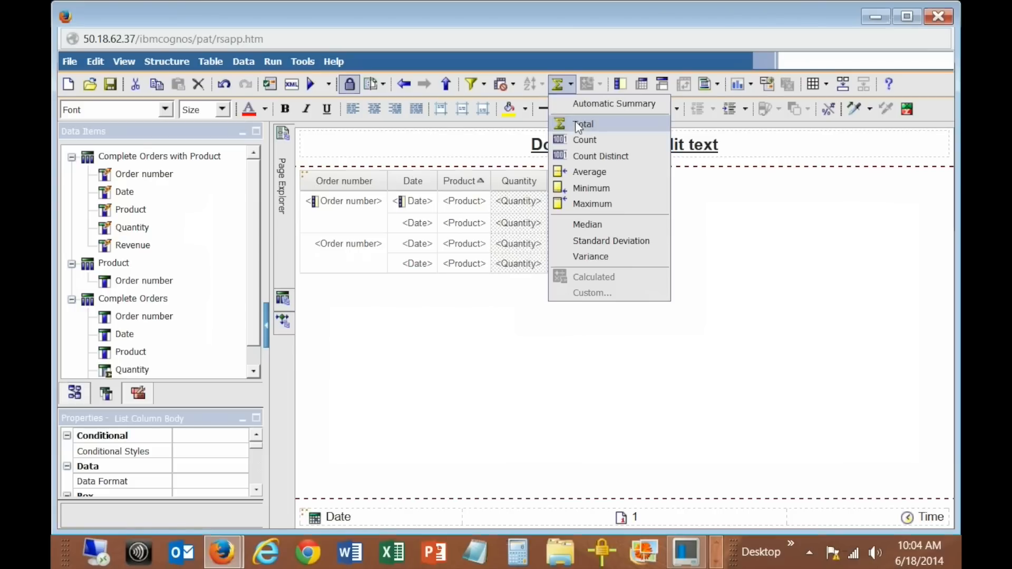
left_click(583, 125)
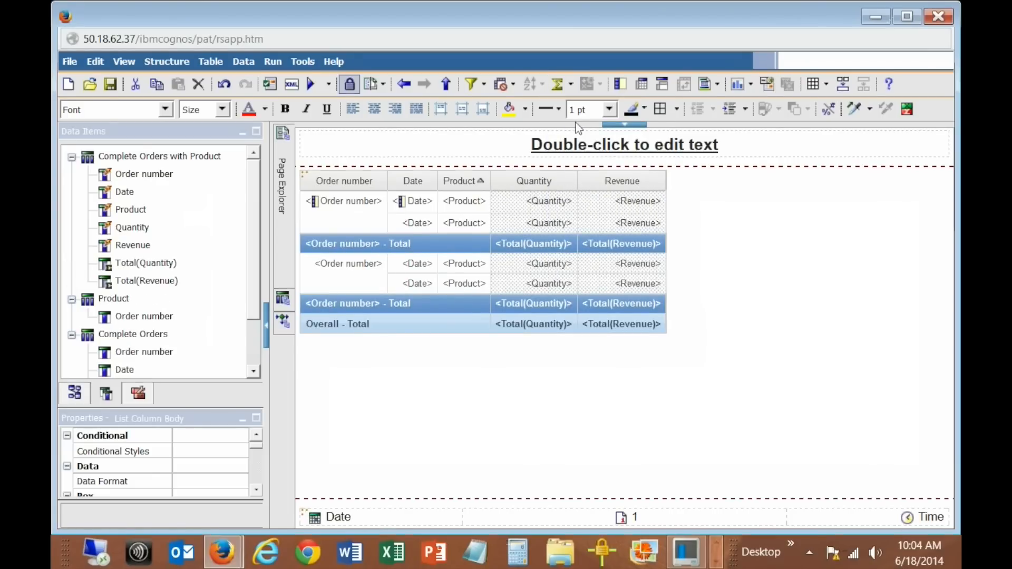
mouse_move(310, 85)
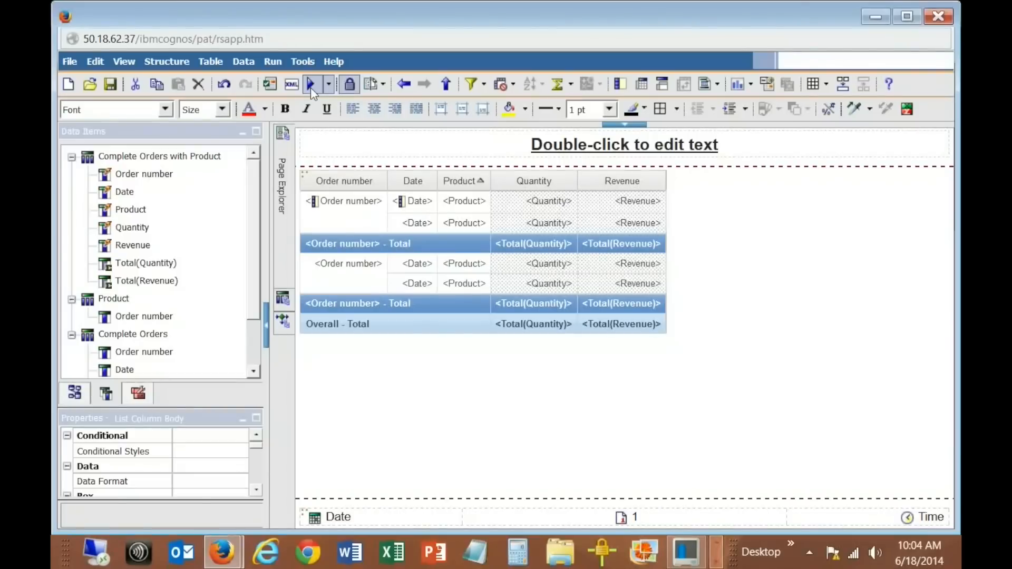
- Run the report in Cognos Viewer with Bear Edge selected as the prompted product
left_click(310, 84)
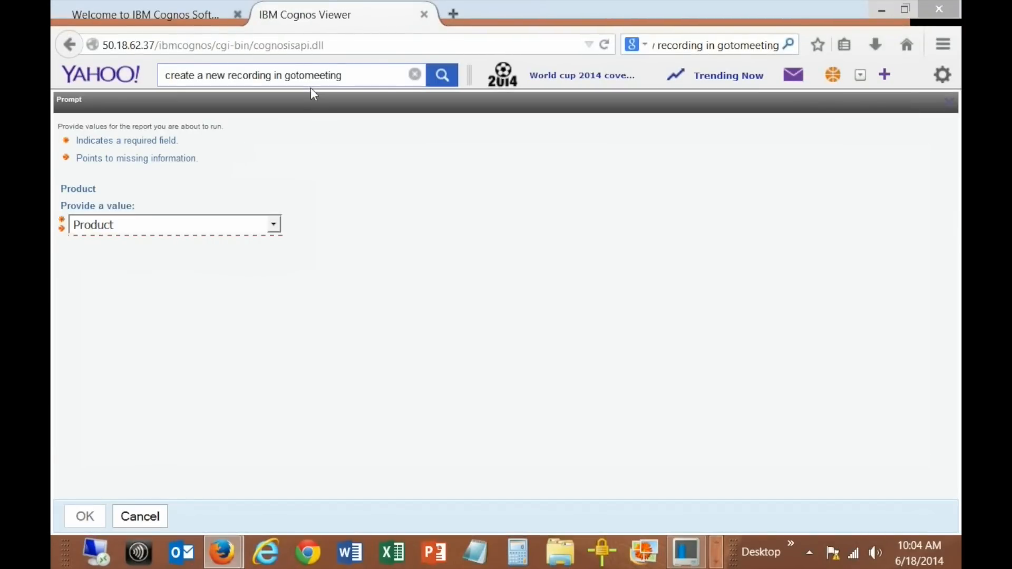
left_click(273, 224)
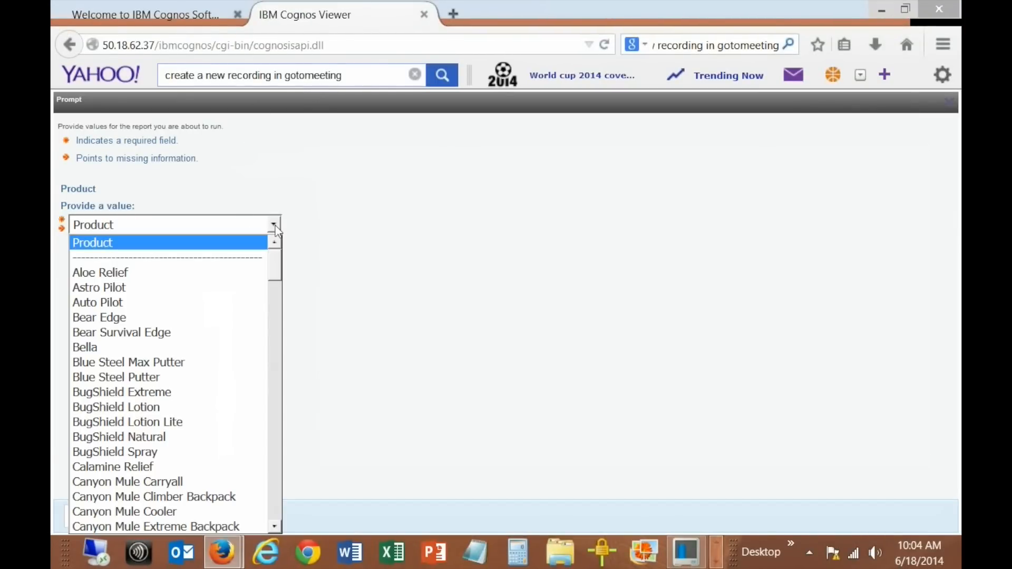
left_click(99, 317)
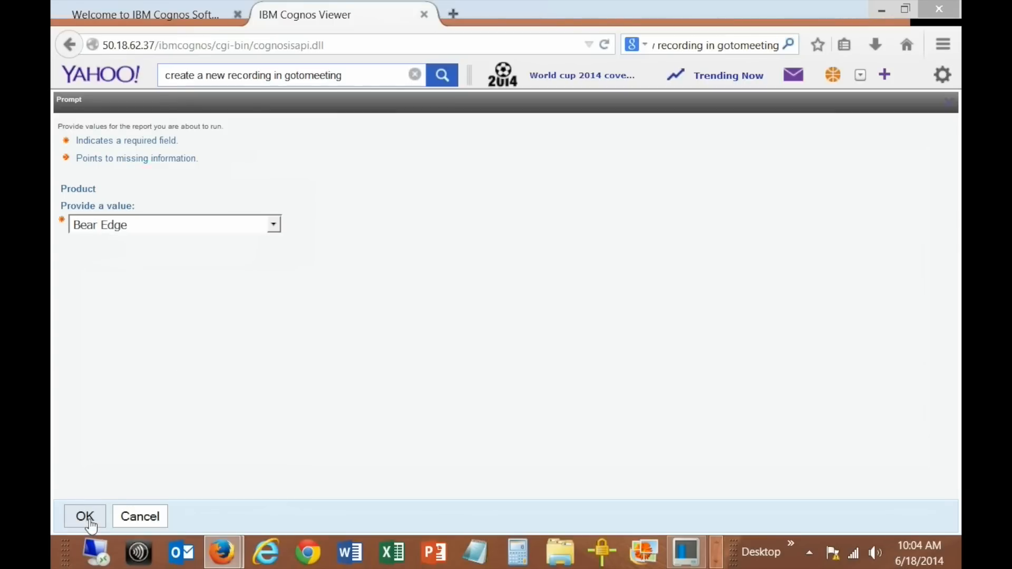
left_click(84, 517)
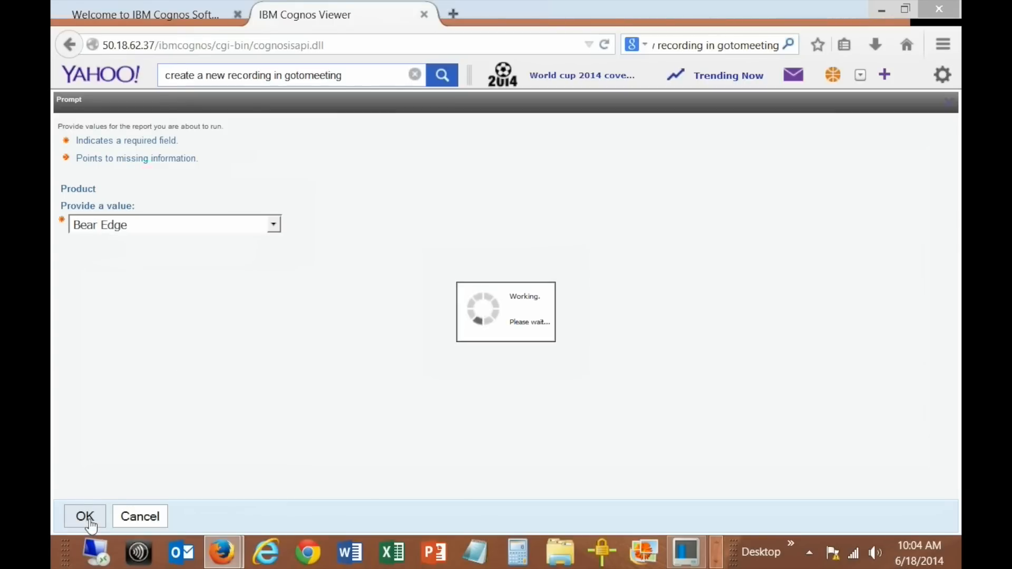
left_click(84, 516)
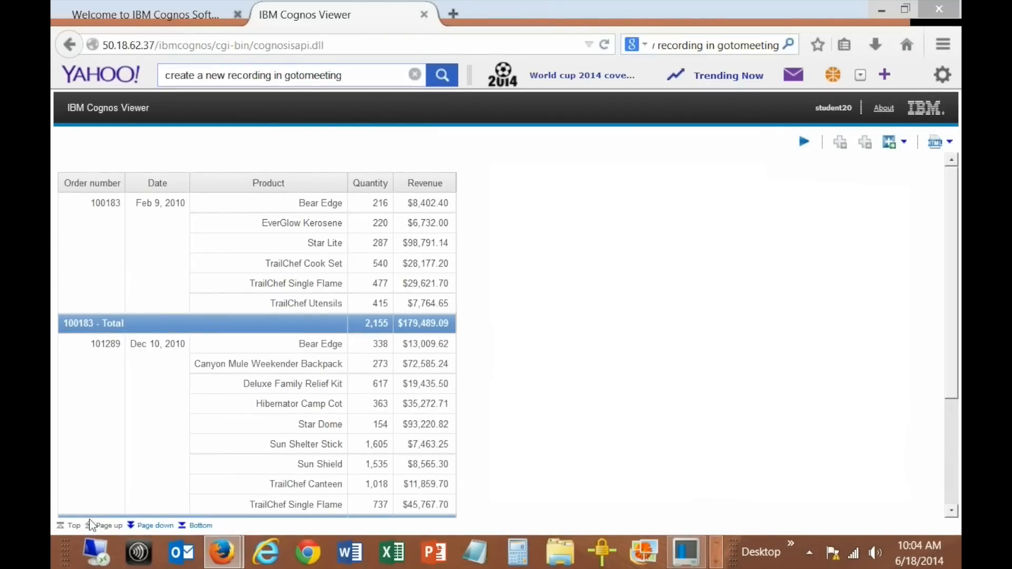